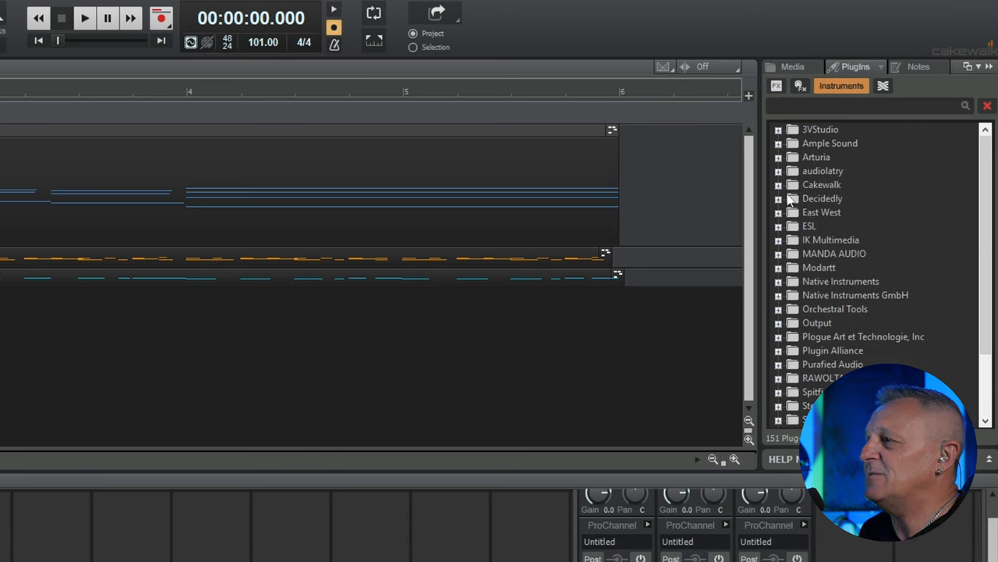
Expand the Cakewalk instruments folder in the Plugins browser to reveal SI-Drum Kit.
{"action": "left_click", "coordinate": [777, 185]}
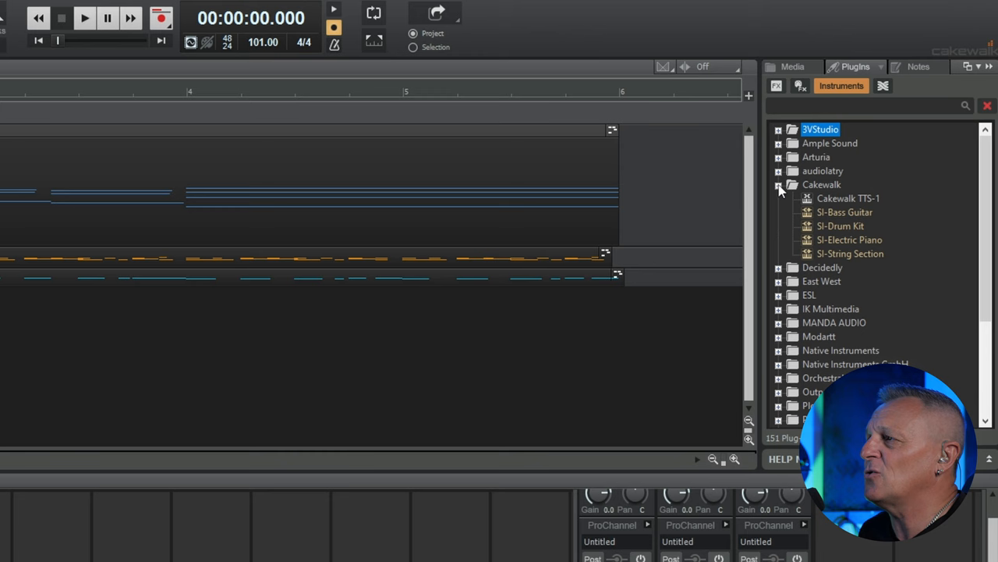
{"action": "mouse_move", "coordinate": [851, 232]}
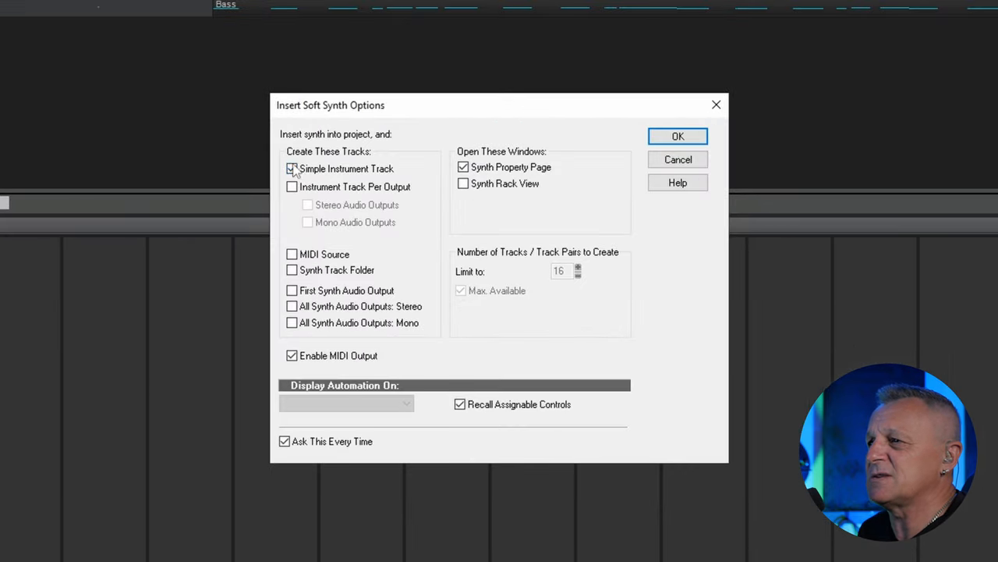
Insert SI-Drum Kit as a Simple Instrument Track via the Insert Soft Synth Options dialog.
{"action": "left_click", "coordinate": [292, 169]}
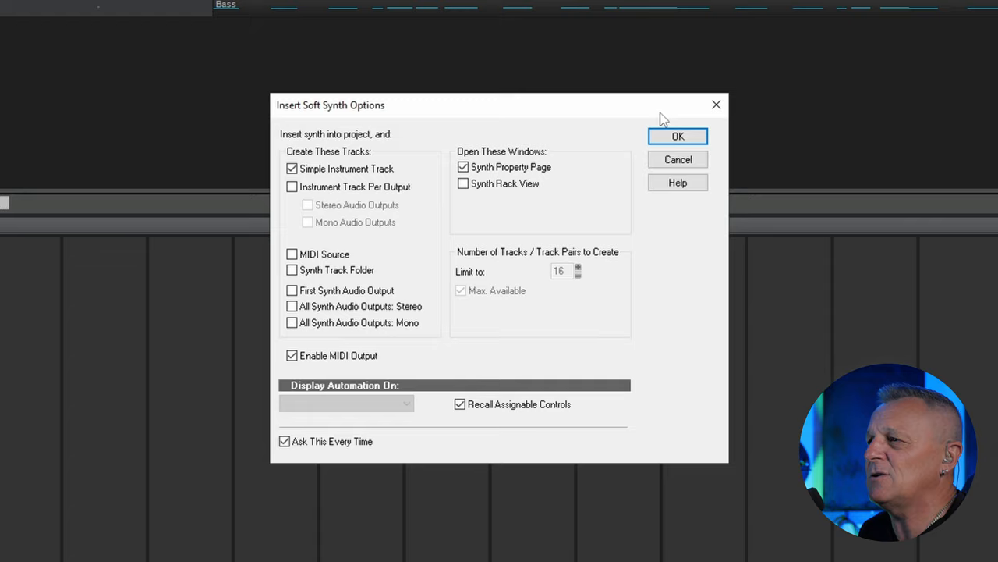
{"action": "left_click", "coordinate": [677, 135]}
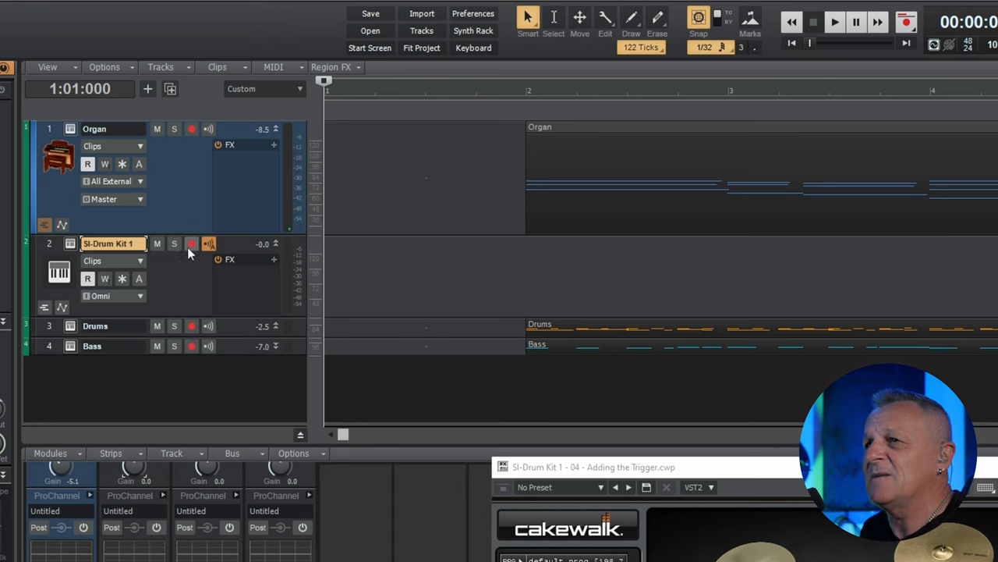
Arm the SI-Drum Kit track and record a MIDI trigger clip across the song.
{"action": "left_click", "coordinate": [191, 244]}
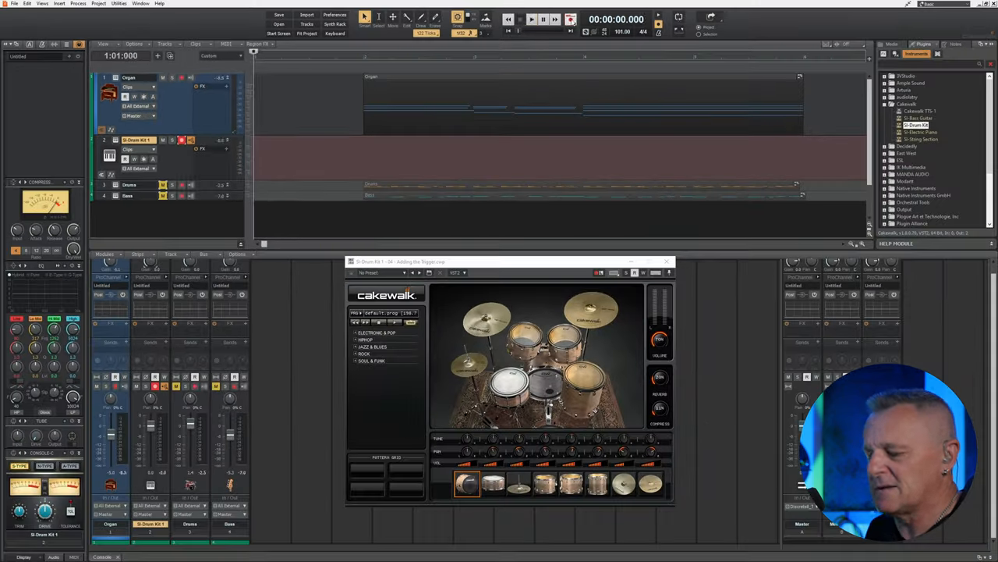
{"action": "left_click", "coordinate": [531, 19]}
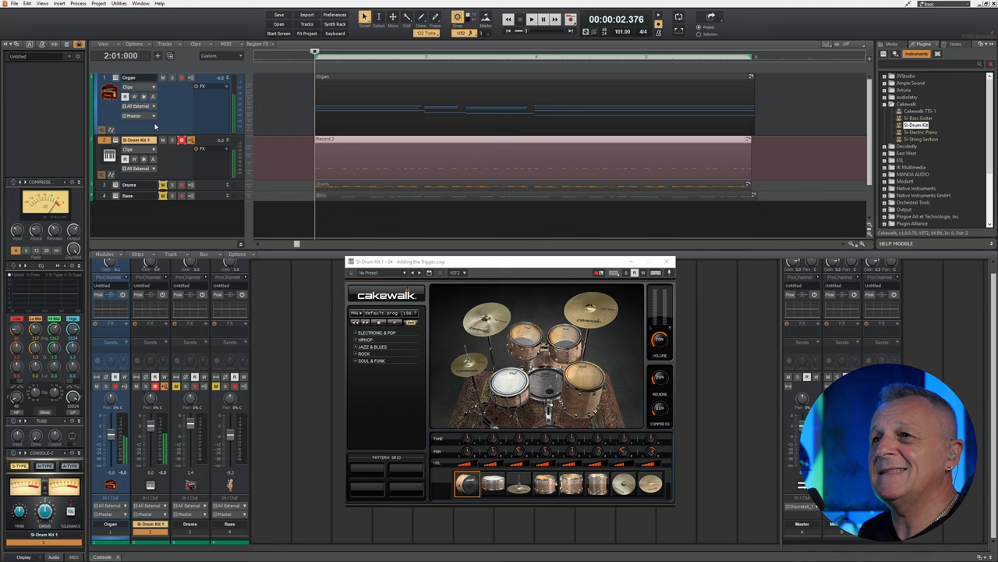
Rename the drum kit track to 'Gate Trigger' and assign it a new track colour.
{"action": "double_click", "coordinate": [139, 140]}
{"action": "type", "text": "Gate Trigger"}
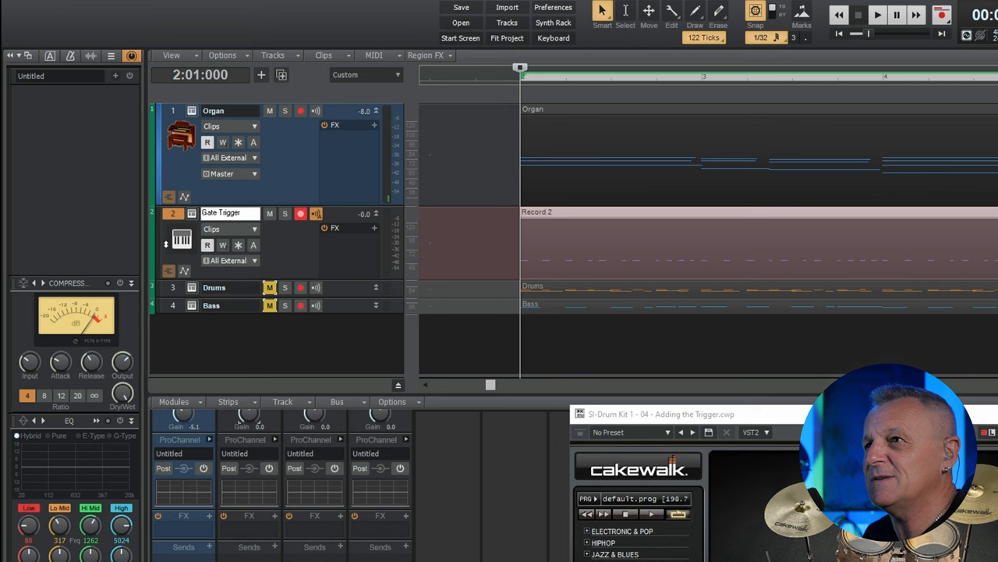
{"action": "mouse_move", "coordinate": [164, 248]}
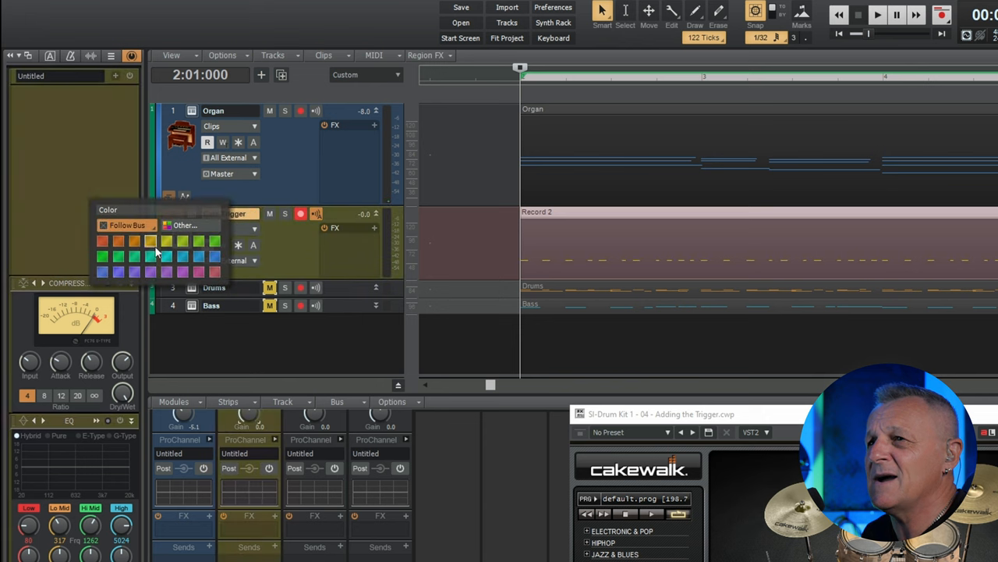
{"action": "left_click", "coordinate": [184, 226]}
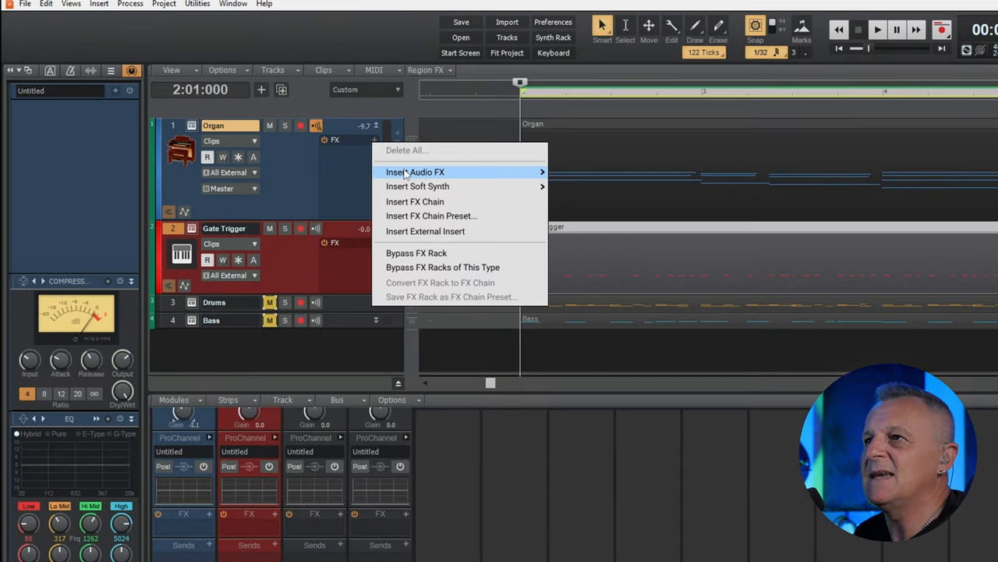
{"action": "mouse_move", "coordinate": [415, 172]}
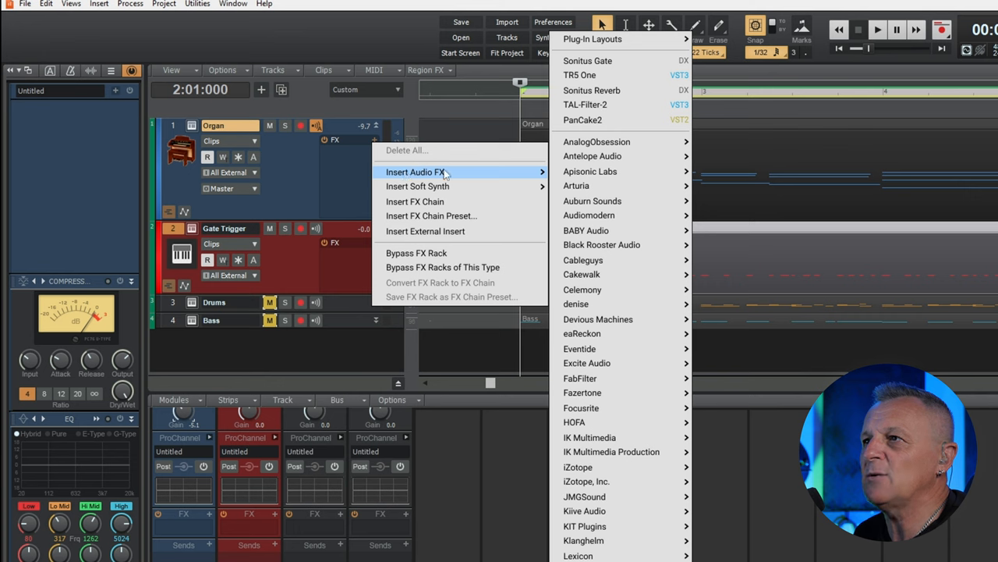
{"action": "mouse_move", "coordinate": [501, 173]}
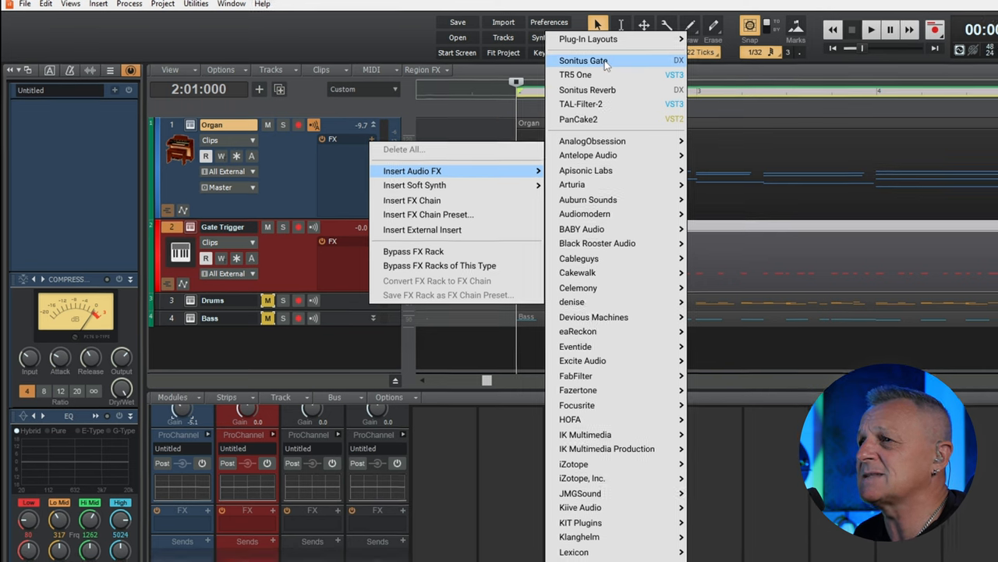
Insert Sonitus Gate into the Organ track's FX bin.
{"action": "left_click", "coordinate": [583, 60]}
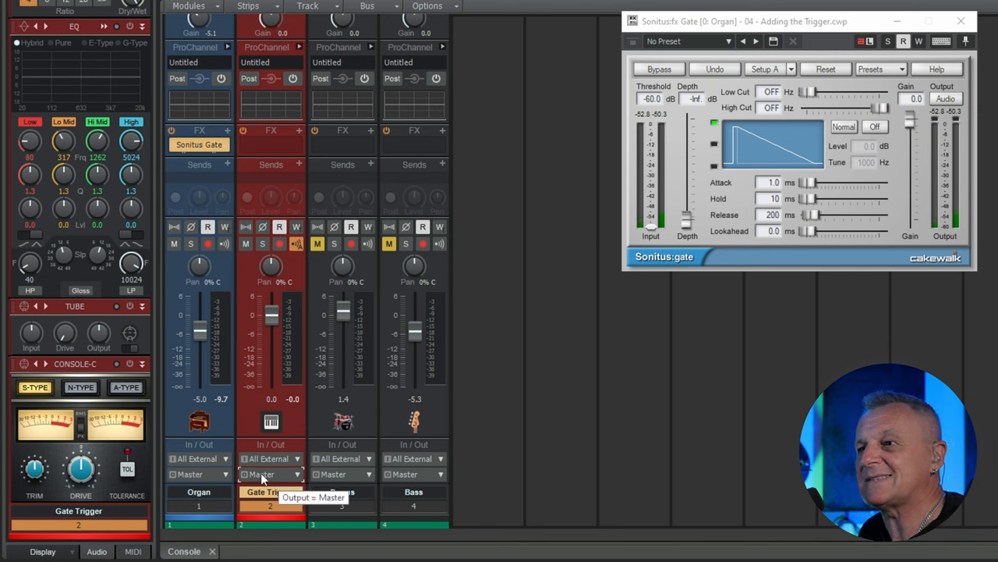
{"action": "mouse_move", "coordinate": [283, 478]}
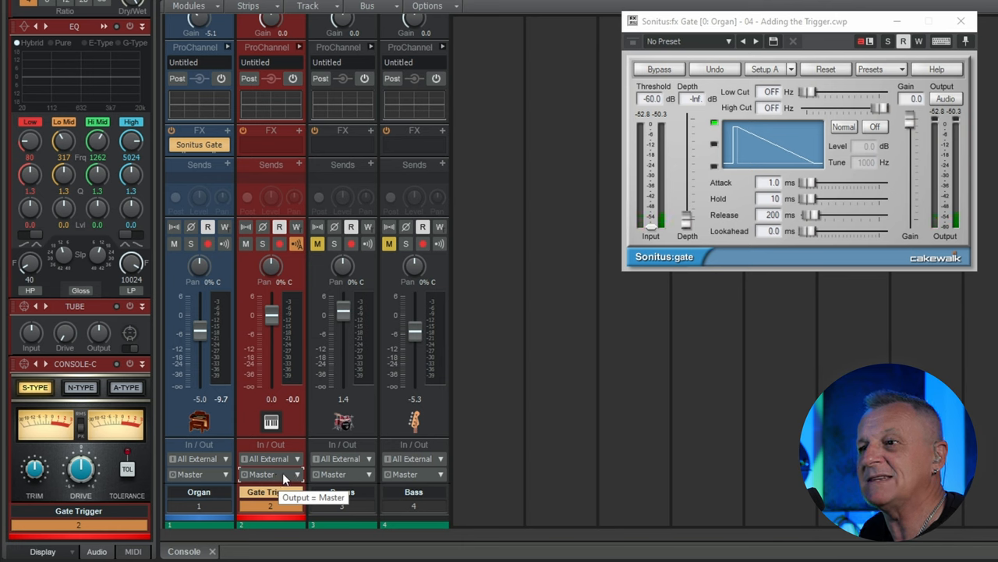
Set the Gate Trigger track output to Sonitus:fx Gate (Side Input)-Organ.
{"action": "left_click", "coordinate": [297, 474]}
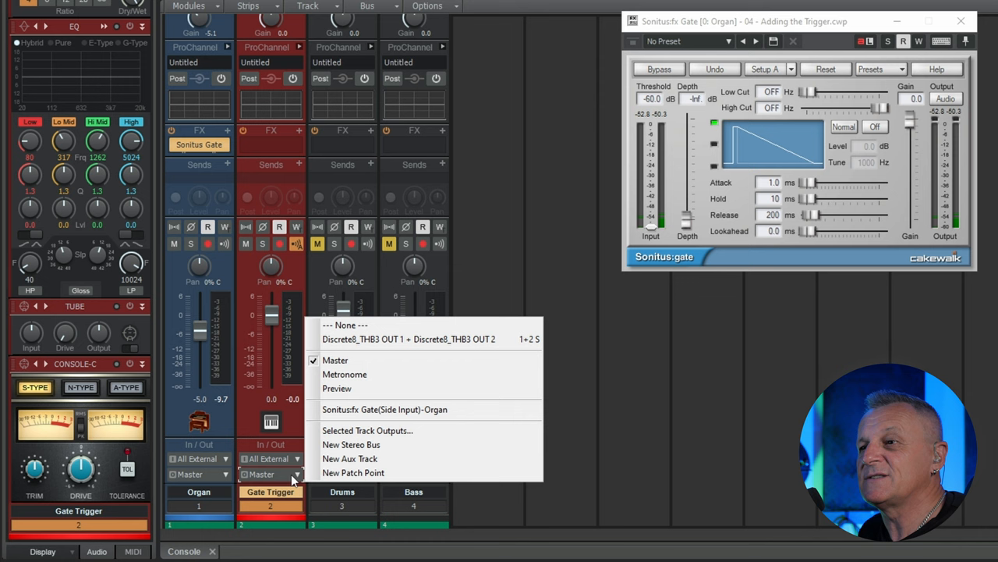
{"action": "mouse_move", "coordinate": [385, 409]}
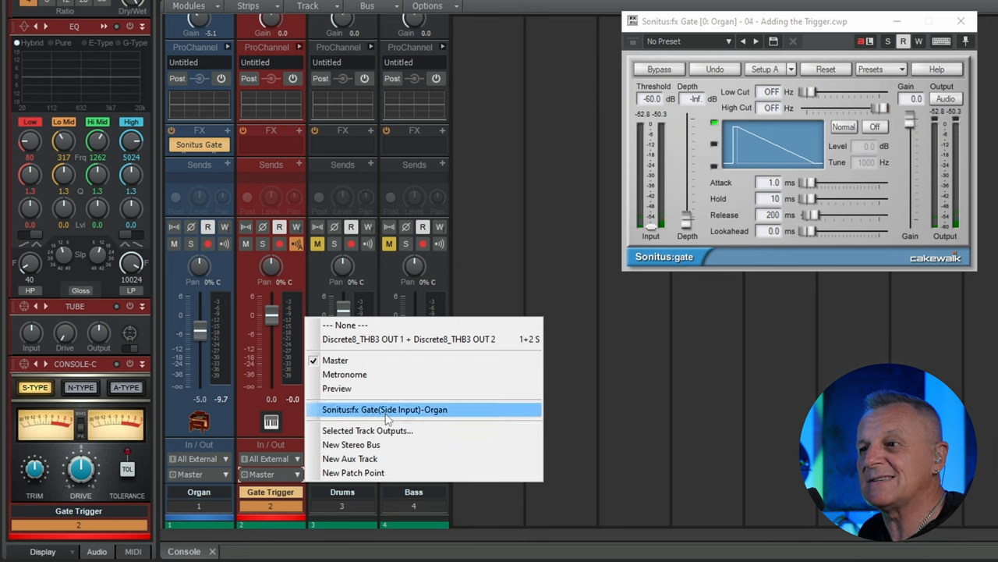
{"action": "mouse_move", "coordinate": [339, 413]}
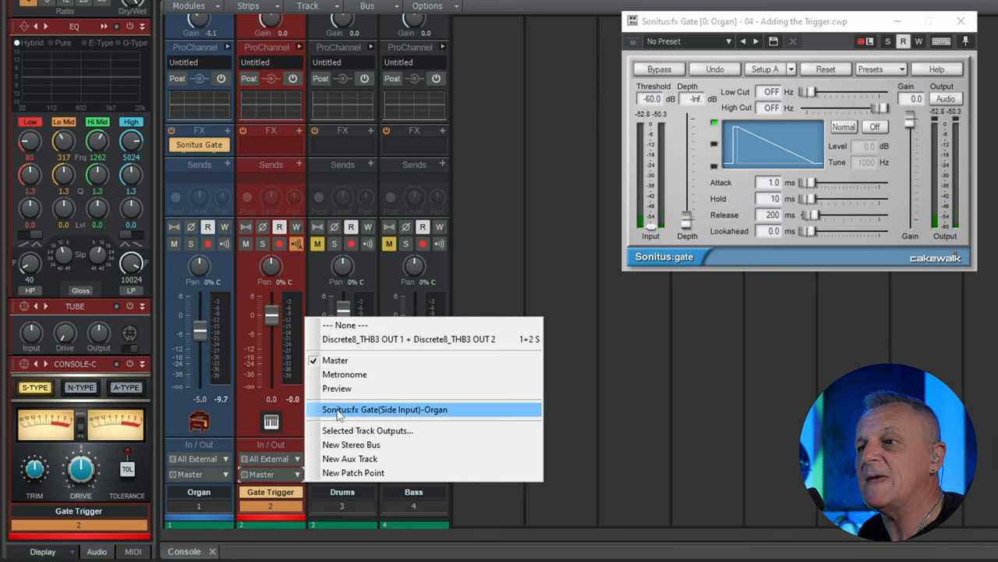
{"action": "left_click", "coordinate": [384, 410]}
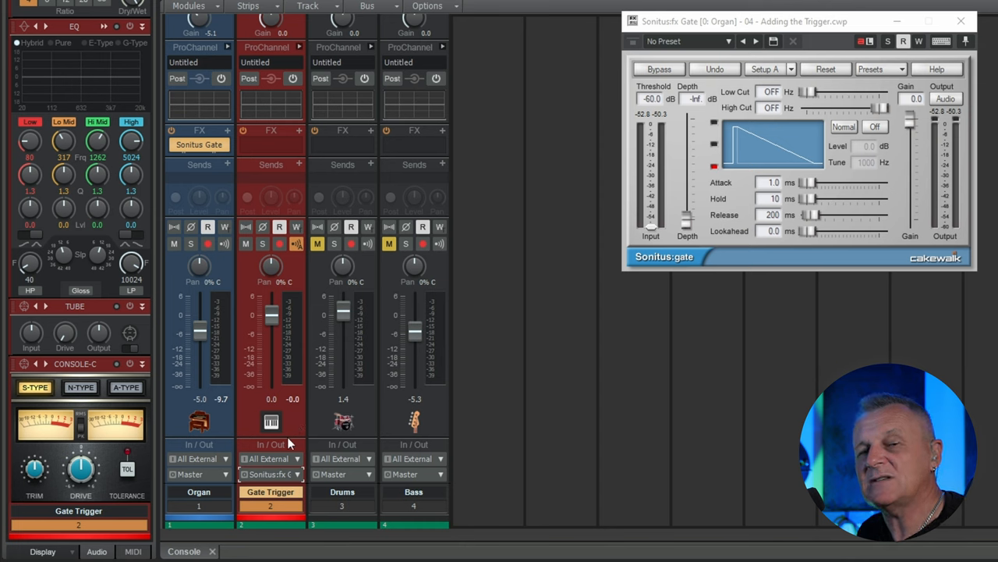
{"action": "mouse_move", "coordinate": [492, 487]}
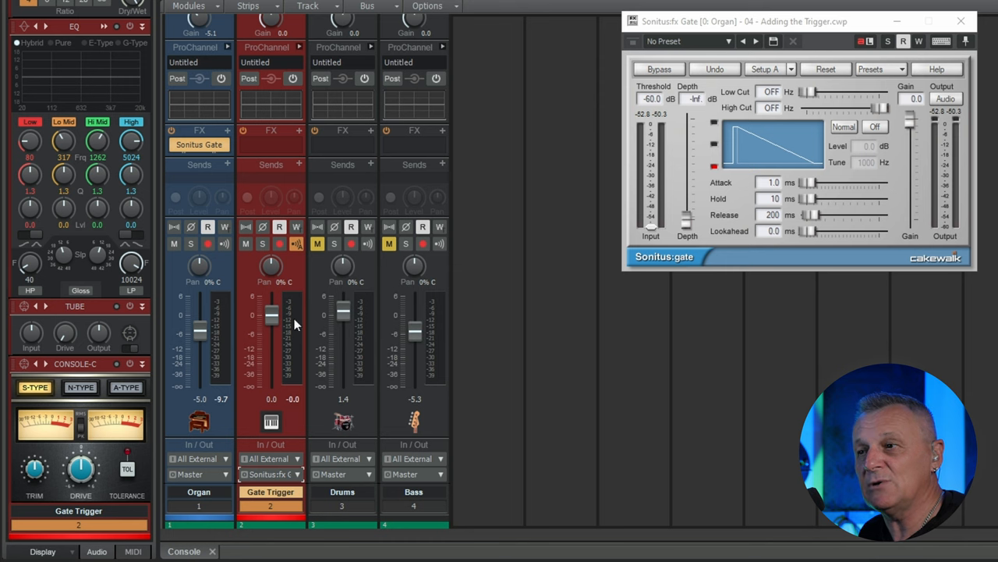
{"action": "mouse_move", "coordinate": [291, 430]}
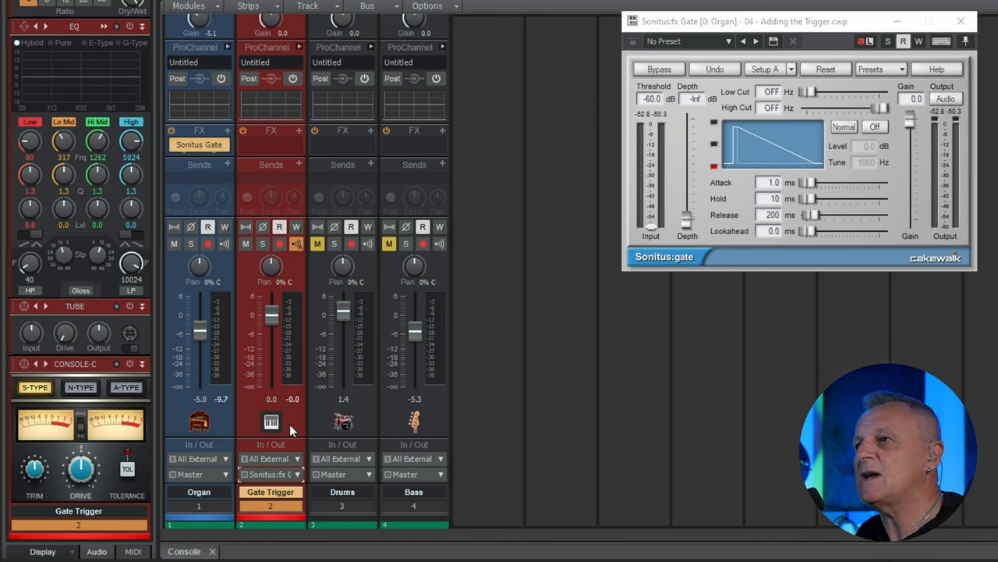
{"action": "mouse_move", "coordinate": [554, 282]}
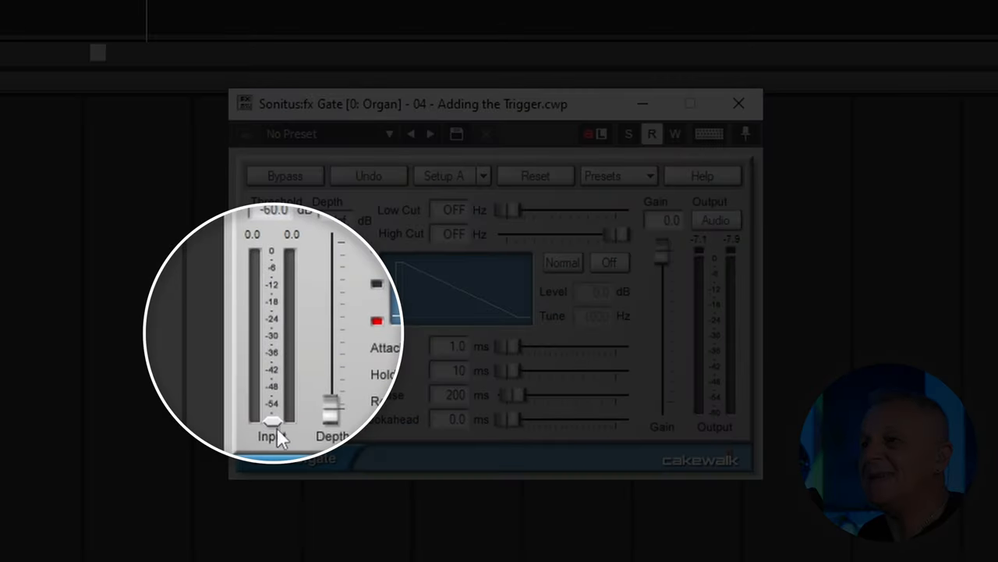
Drag the Sonitus Gate threshold up to about -19 dB, then settle it near -42.6 dB.
{"action": "left_click_drag", "start_coordinate": [272, 421], "coordinate": [272, 333]}
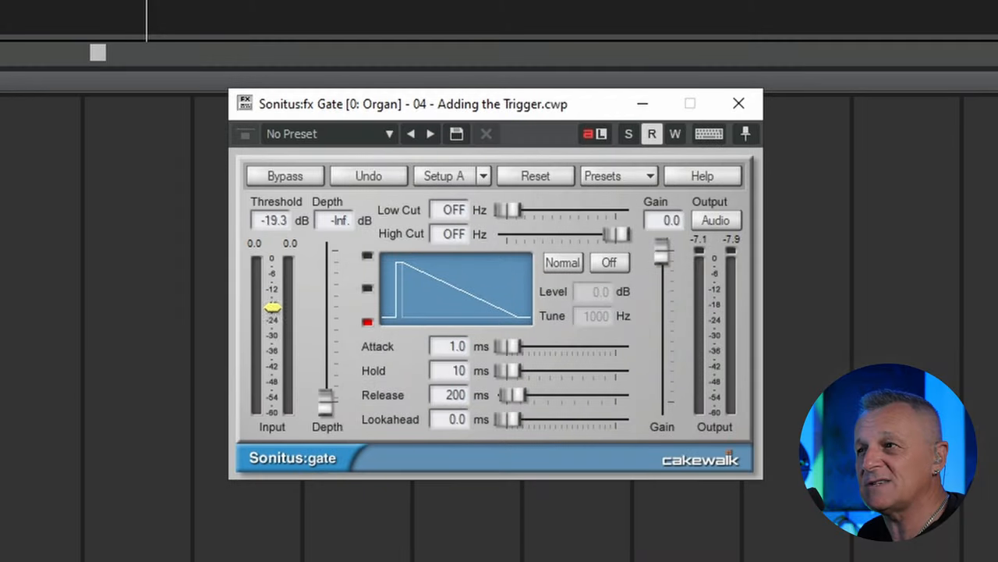
{"action": "left_click_drag", "start_coordinate": [272, 308], "coordinate": [272, 413]}
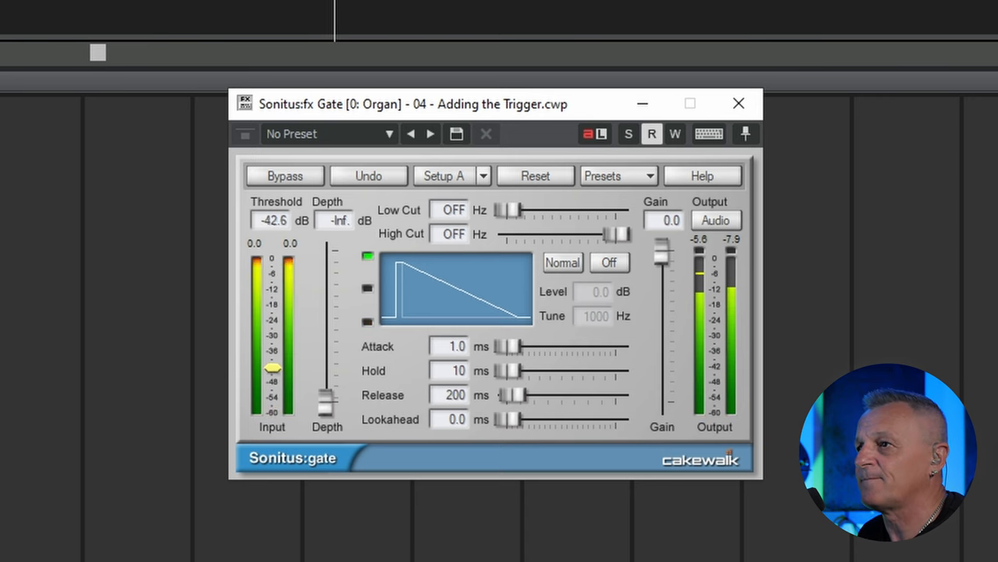
{"action": "left_click_drag", "start_coordinate": [272, 368], "coordinate": [273, 328]}
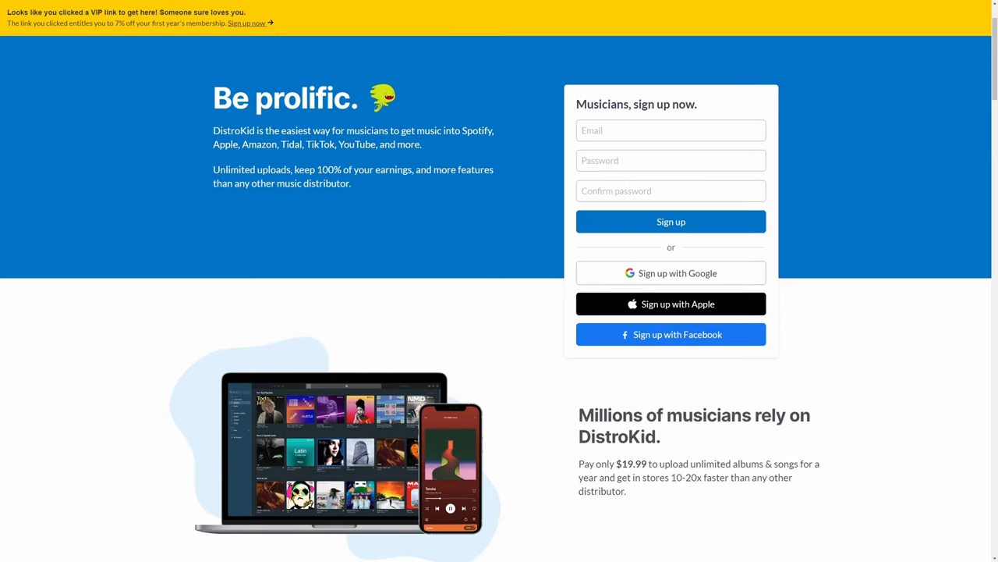
{"action": "scroll", "scroll_direction": "down", "scroll_amount": 3}
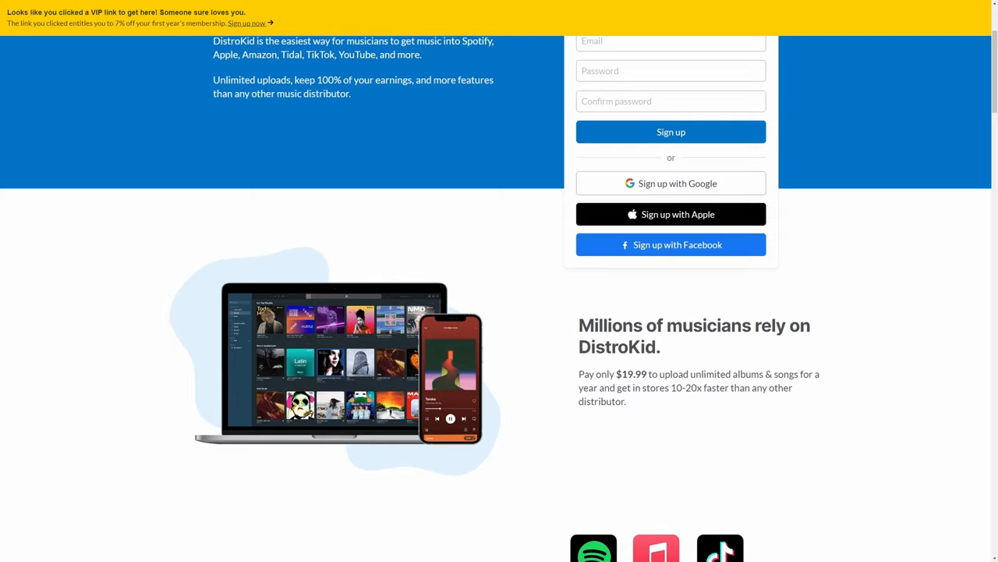
{"action": "scroll", "scroll_direction": "down", "scroll_amount": 3}
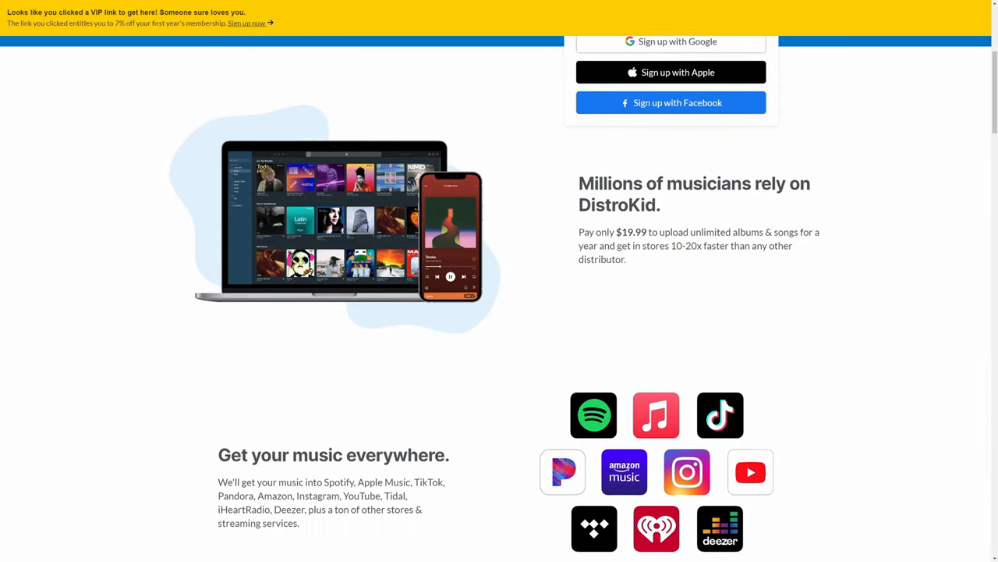
{"action": "scroll", "scroll_direction": "down", "scroll_amount": 3}
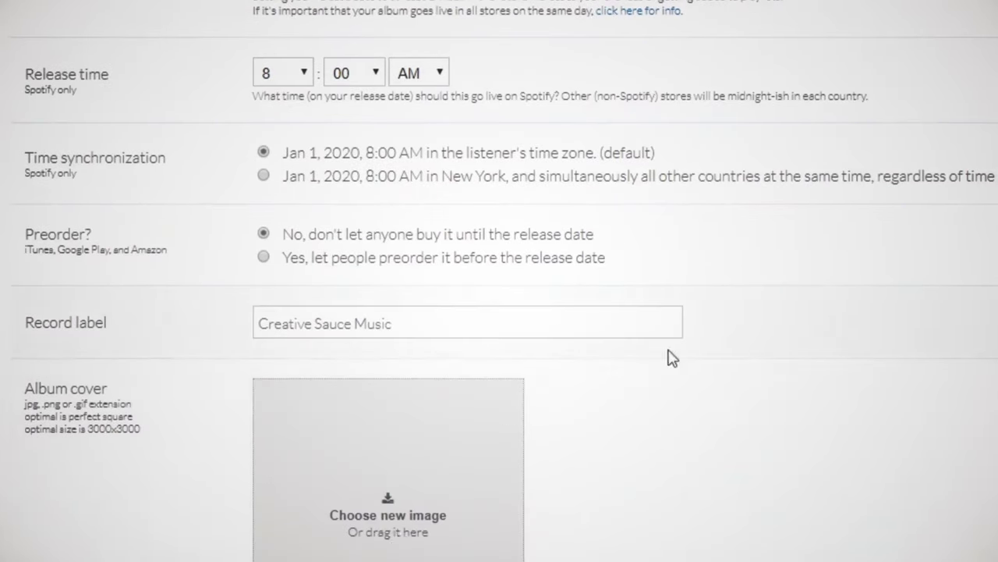
{"action": "scroll", "scroll_direction": "down", "scroll_amount": 3}
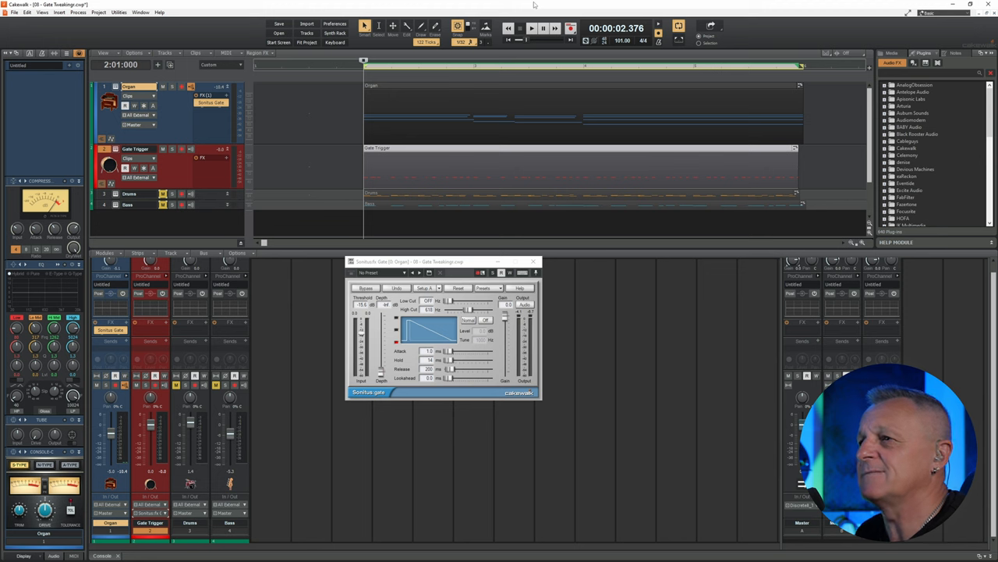
Drop the Sonitus Gate attack to zero, then nudge it up to 0.6 ms.
{"action": "left_click", "coordinate": [531, 28]}
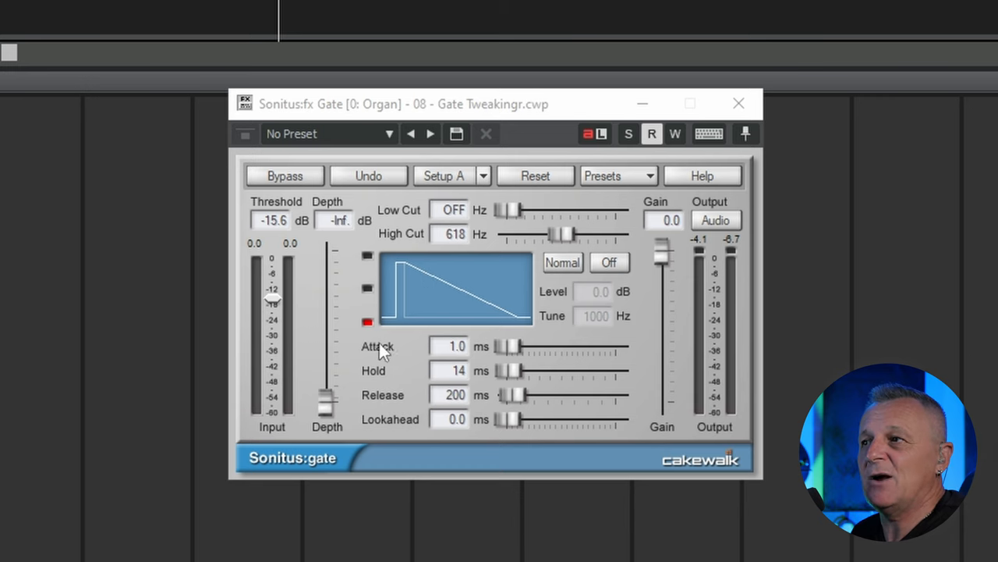
{"action": "mouse_move", "coordinate": [507, 351]}
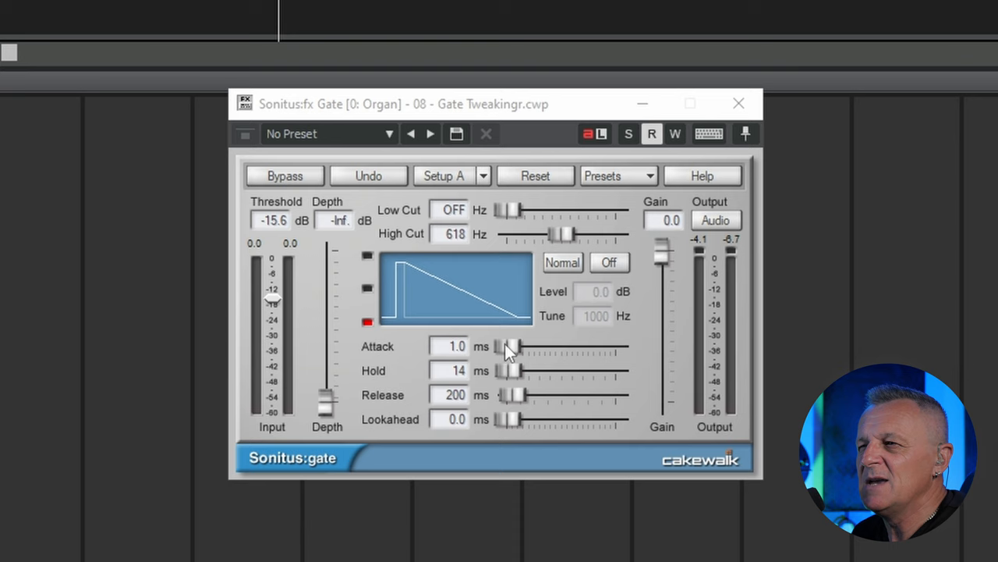
{"action": "left_click_drag", "start_coordinate": [511, 346], "coordinate": [507, 347]}
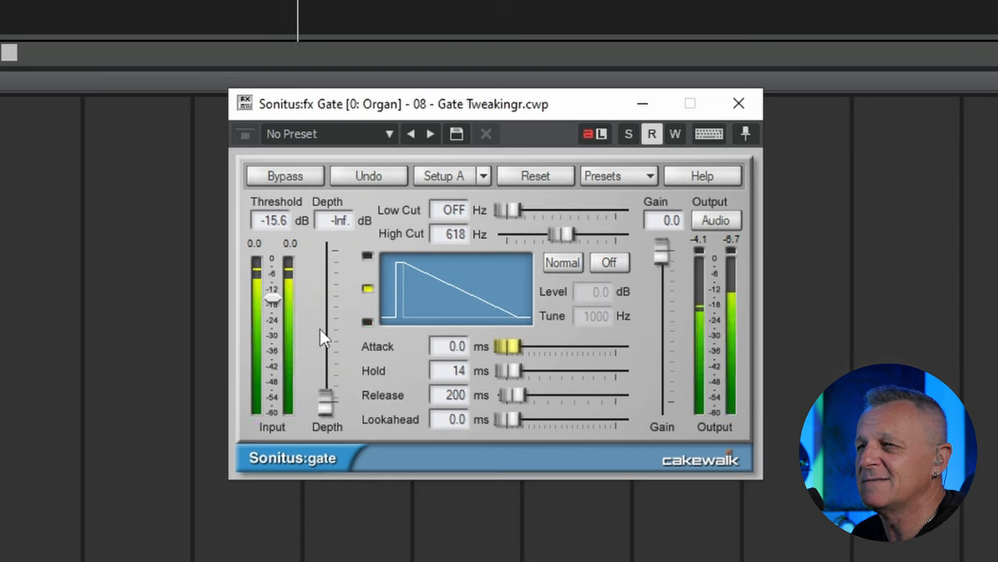
{"action": "mouse_move", "coordinate": [327, 351]}
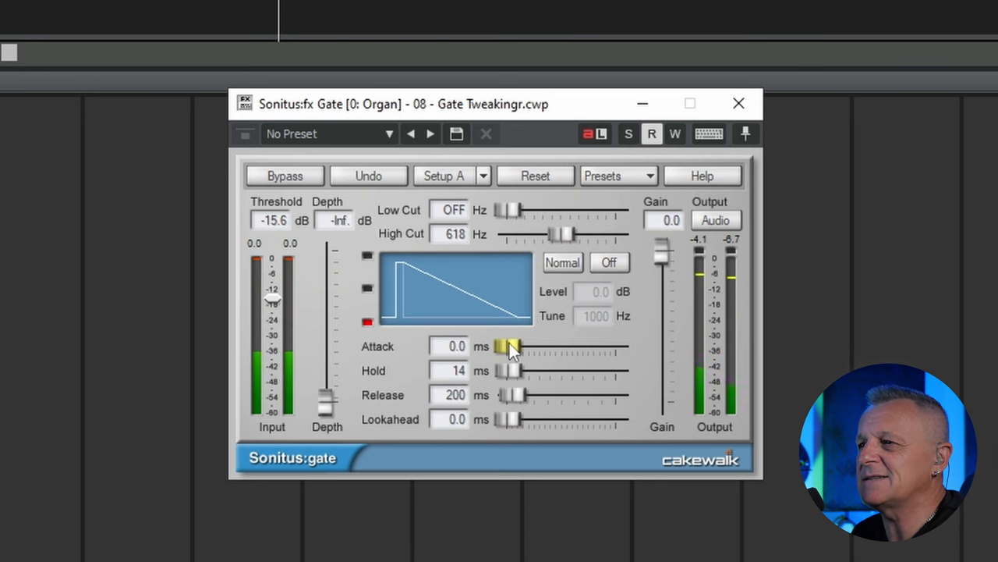
{"action": "left_click_drag", "start_coordinate": [507, 346], "coordinate": [513, 345]}
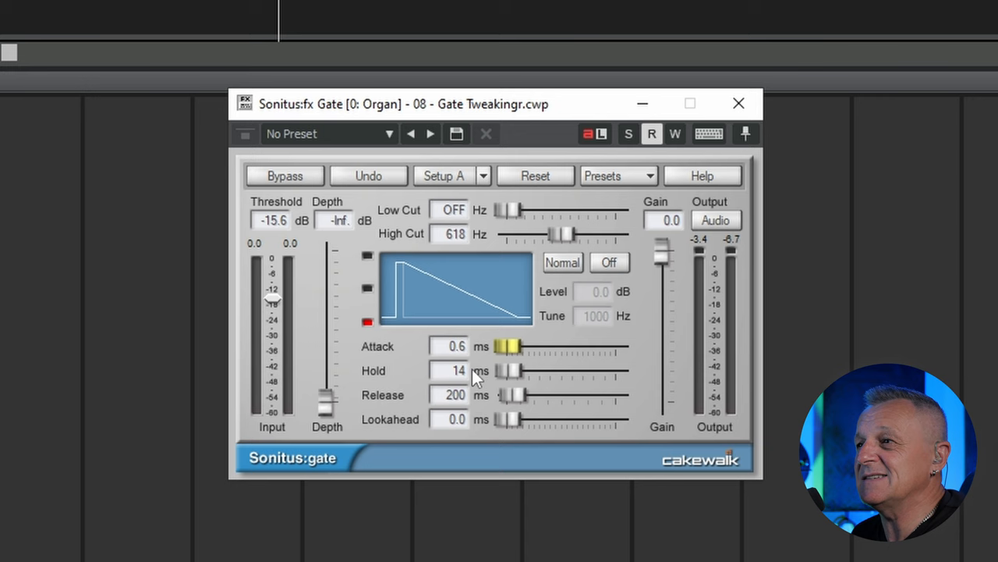
{"action": "mouse_move", "coordinate": [601, 329]}
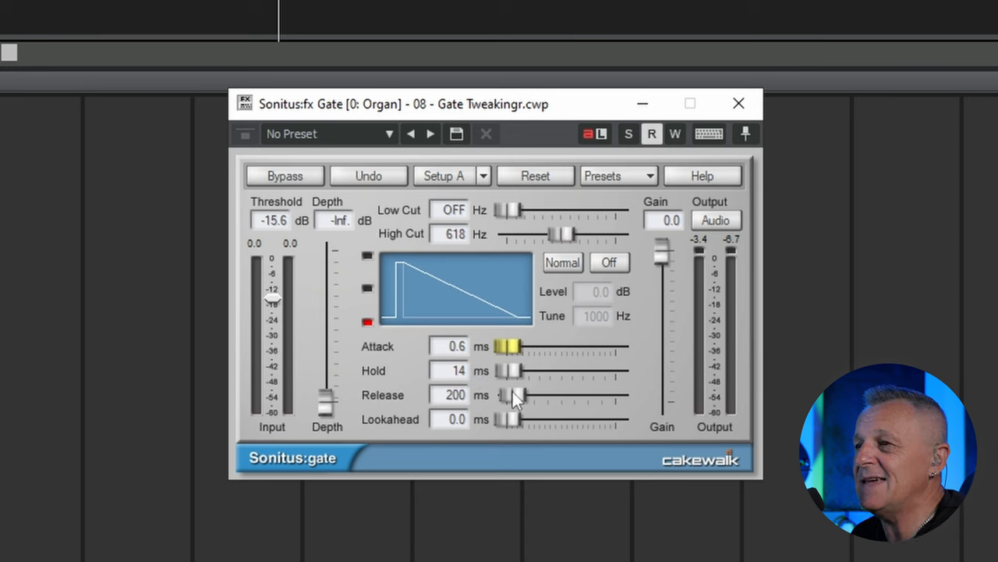
Shorten the gate release from 200 ms down to about 127 ms.
{"action": "left_click_drag", "start_coordinate": [515, 395], "coordinate": [511, 396]}
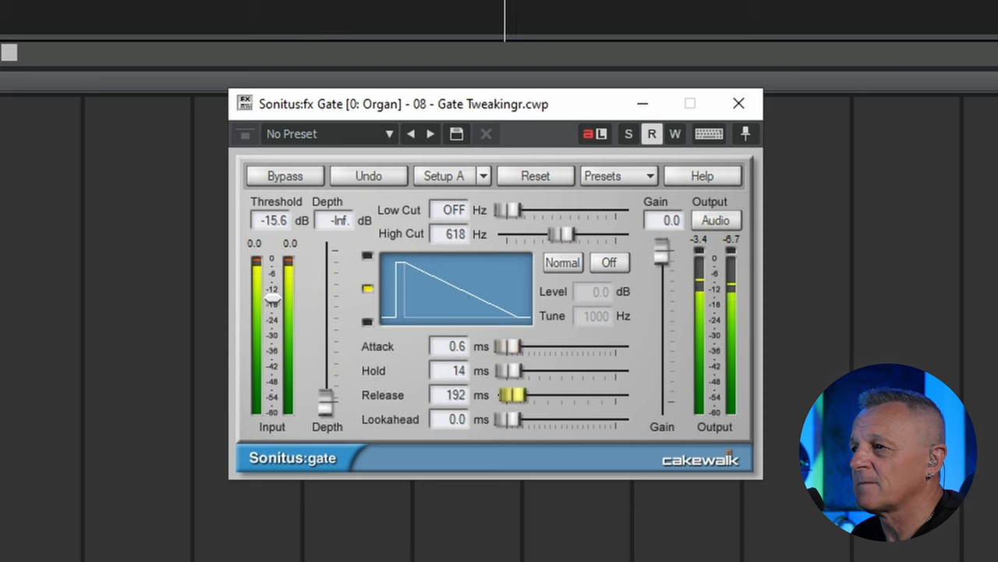
{"action": "left_click_drag", "start_coordinate": [513, 394], "coordinate": [507, 395]}
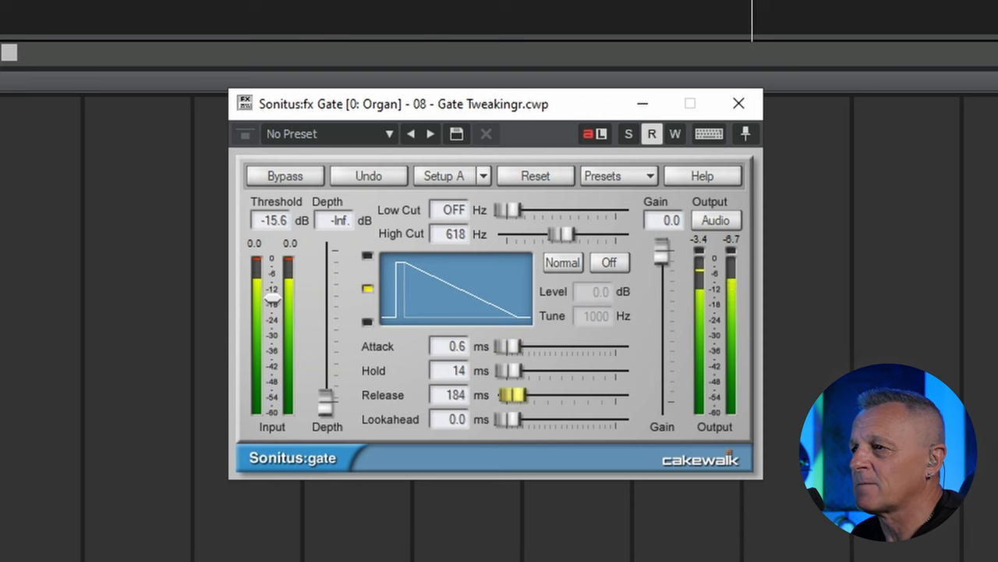
{"action": "left_click_drag", "start_coordinate": [515, 395], "coordinate": [507, 394]}
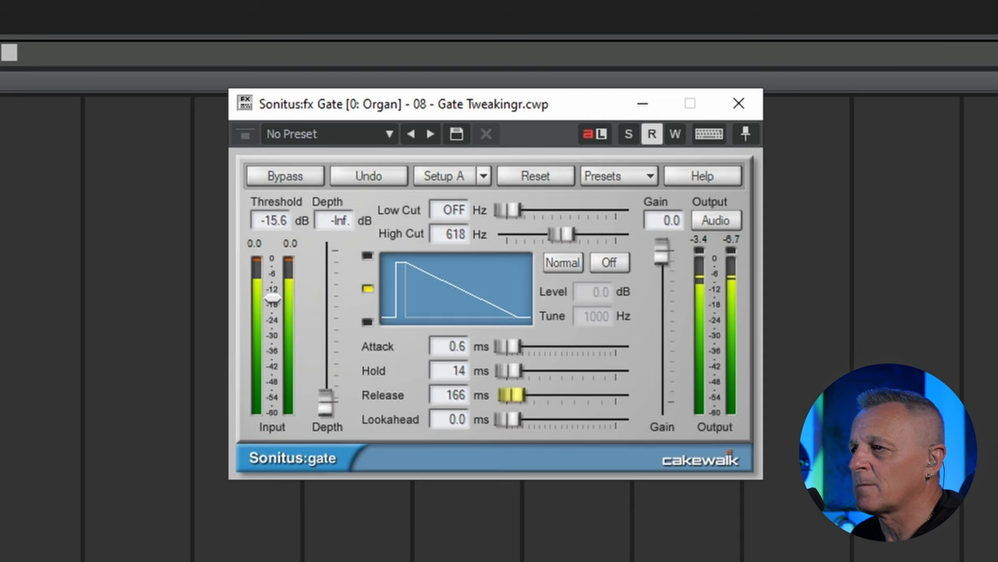
{"action": "left_click_drag", "start_coordinate": [513, 394], "coordinate": [511, 394]}
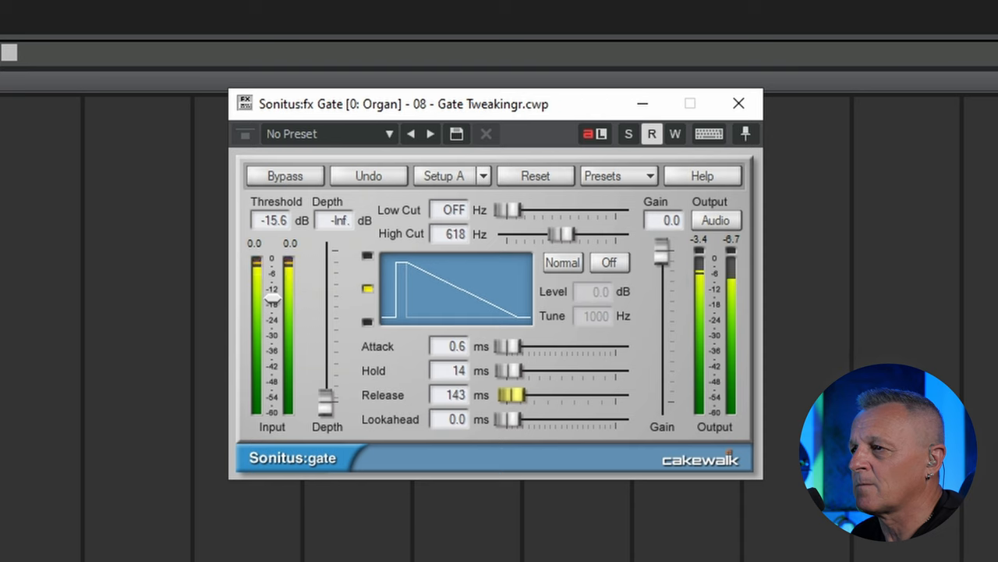
{"action": "left_click_drag", "start_coordinate": [515, 395], "coordinate": [511, 395]}
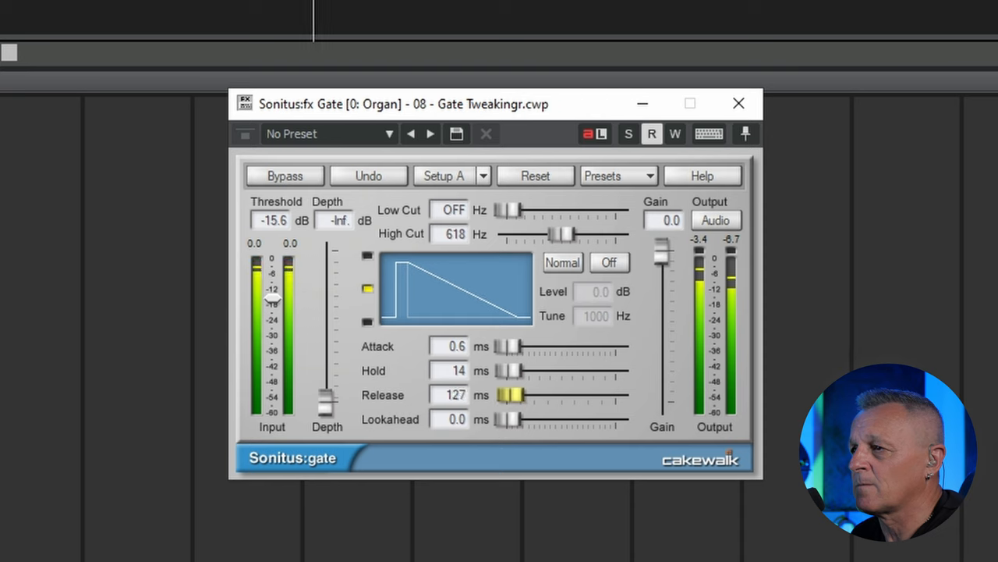
{"action": "left_click_drag", "start_coordinate": [513, 395], "coordinate": [507, 396]}
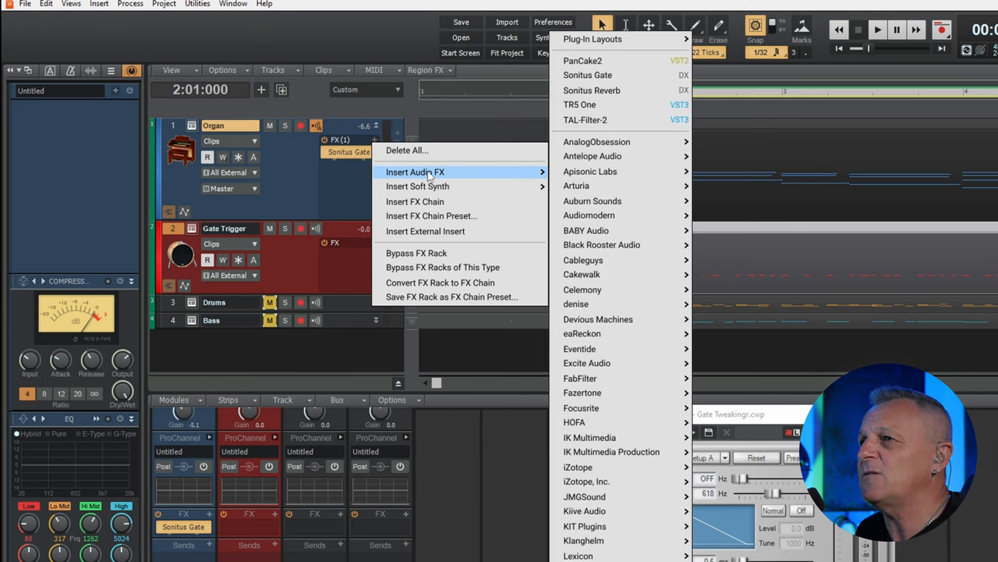
{"action": "mouse_move", "coordinate": [583, 61]}
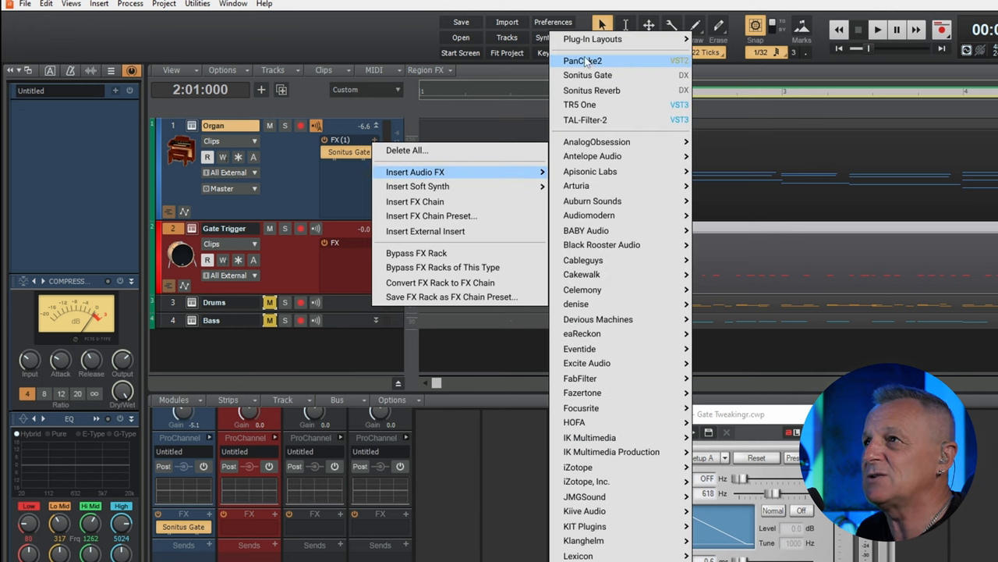
Insert PanCake2 on the Organ track with LFO rate 1 Bar (4/4) and a Triangle wave.
{"action": "left_click", "coordinate": [583, 60]}
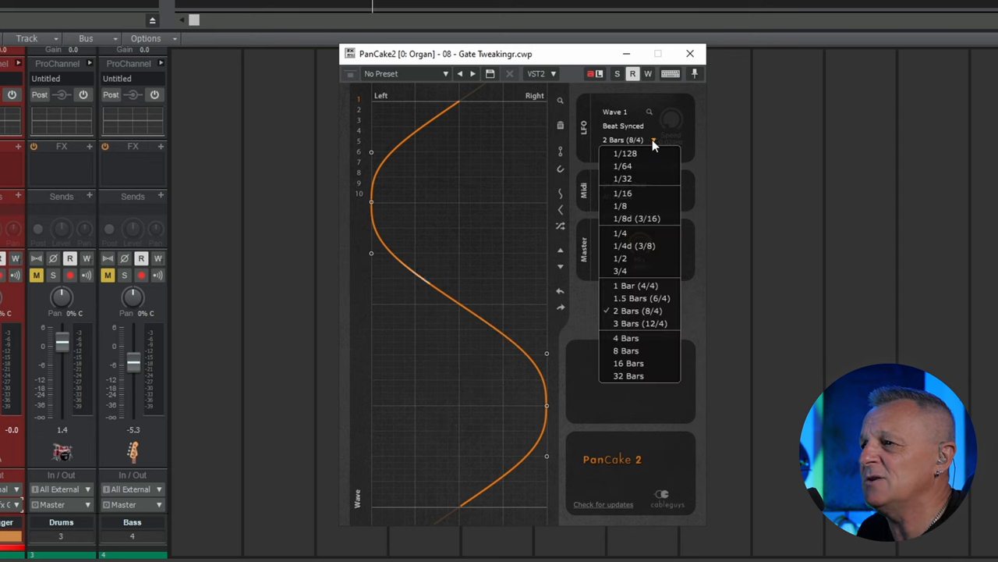
{"action": "mouse_move", "coordinate": [635, 285]}
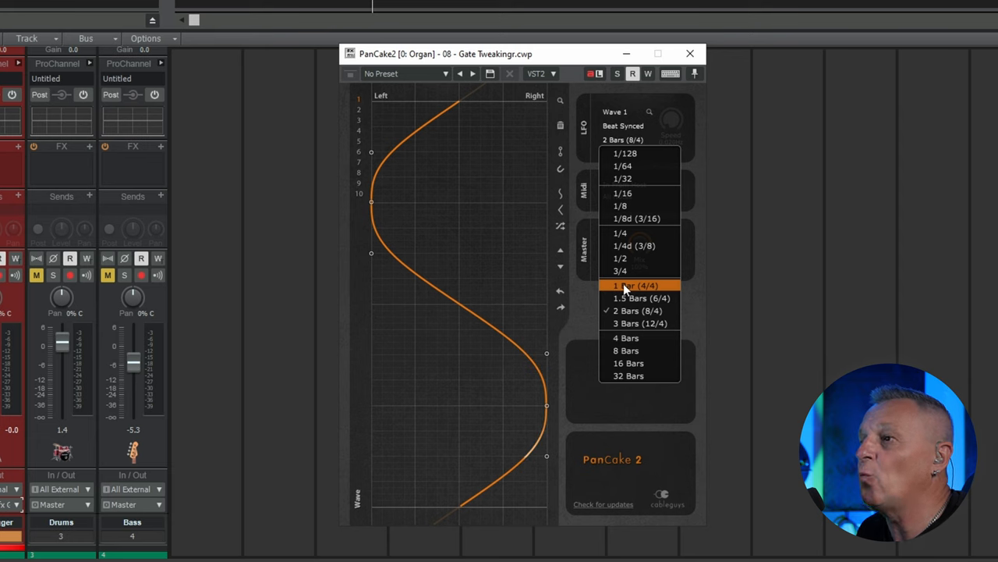
{"action": "left_click", "coordinate": [632, 286]}
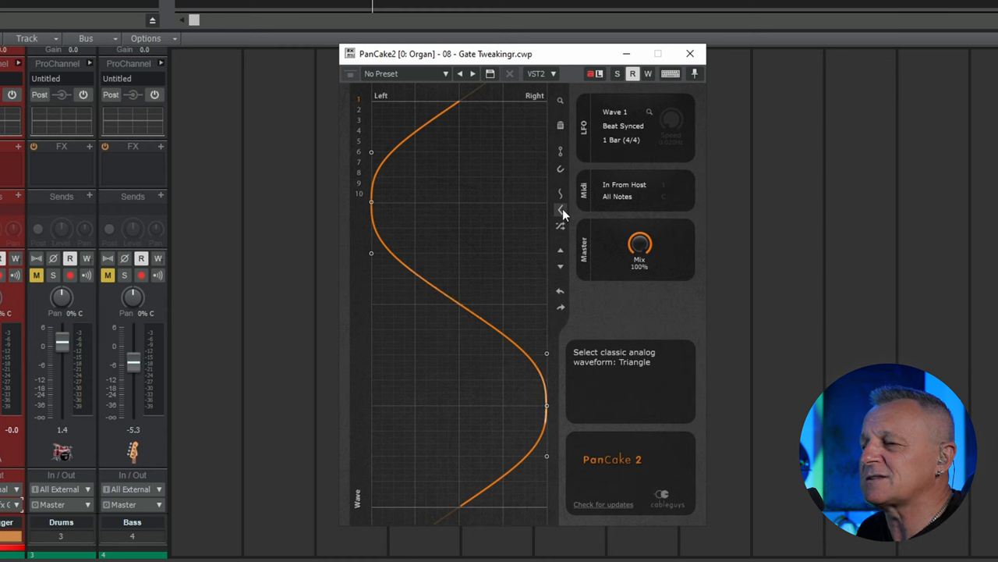
{"action": "left_click", "coordinate": [560, 209]}
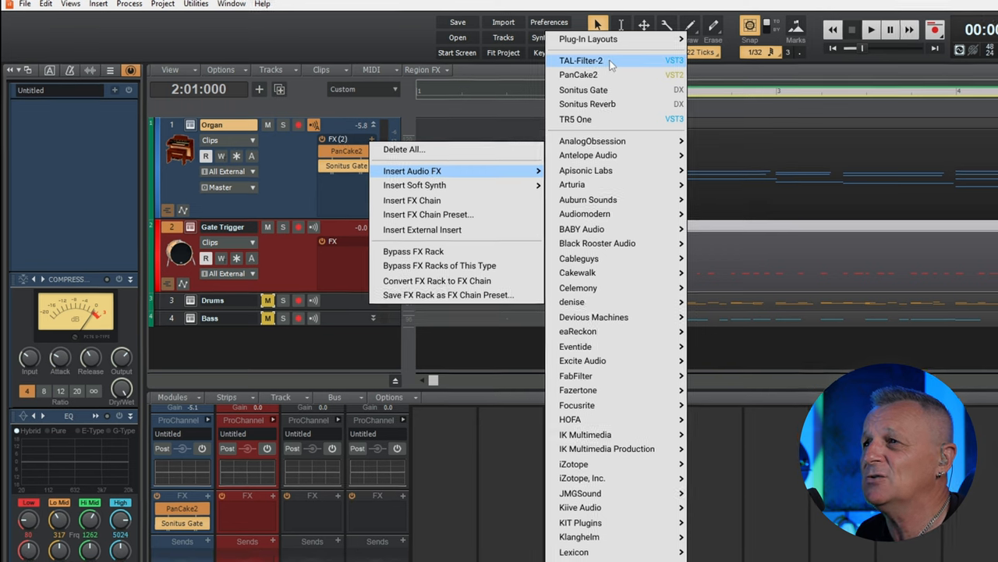
Insert TAL-Filter-2 on the Organ track and set its mode to HP 12dB.
{"action": "left_click", "coordinate": [581, 60]}
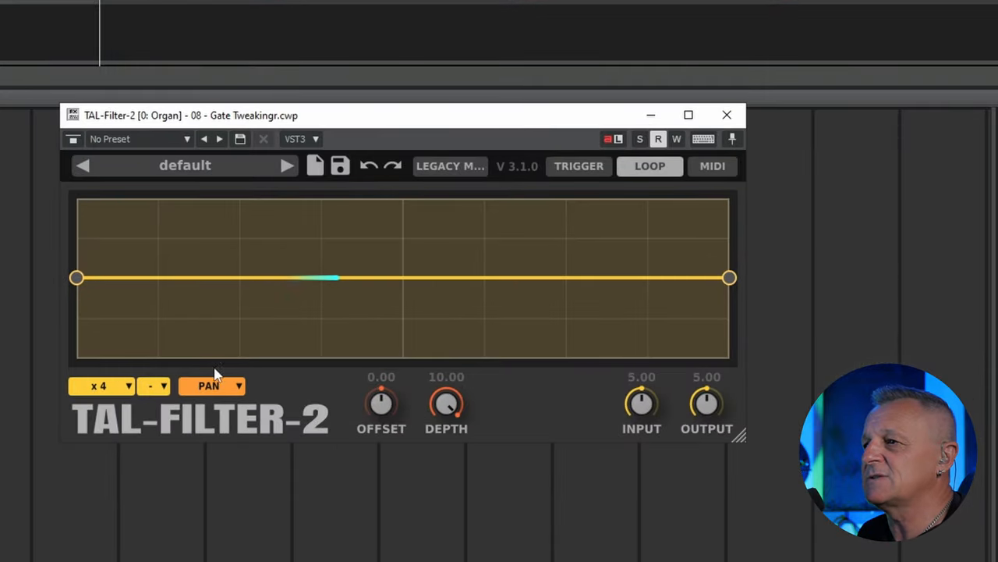
{"action": "left_click", "coordinate": [211, 385]}
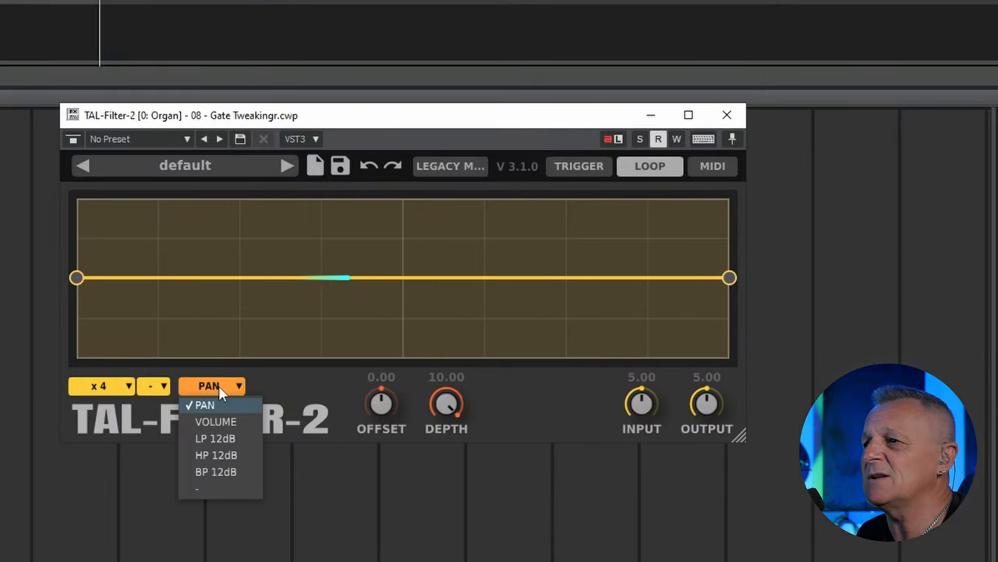
{"action": "mouse_move", "coordinate": [222, 460]}
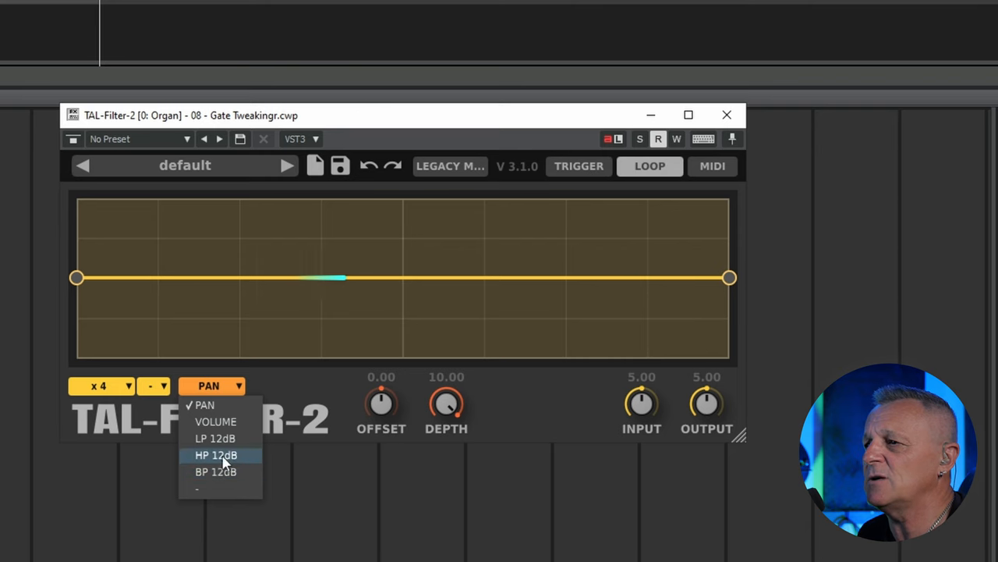
{"action": "left_click", "coordinate": [216, 455]}
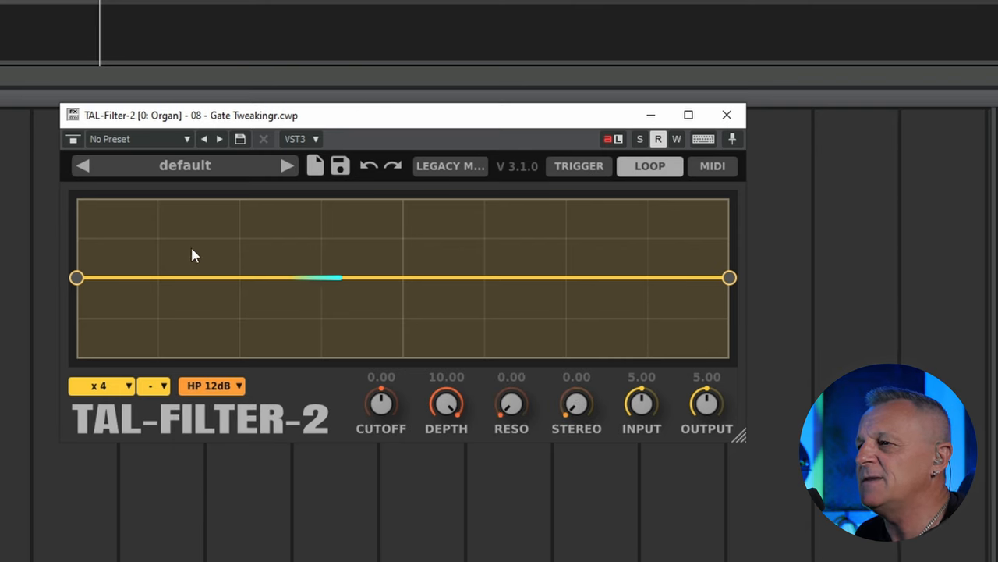
Shape the modulation curve with a dip and later peak, then raise Cutoff and adjust Depth.
{"action": "left_click_drag", "start_coordinate": [253, 279], "coordinate": [253, 331]}
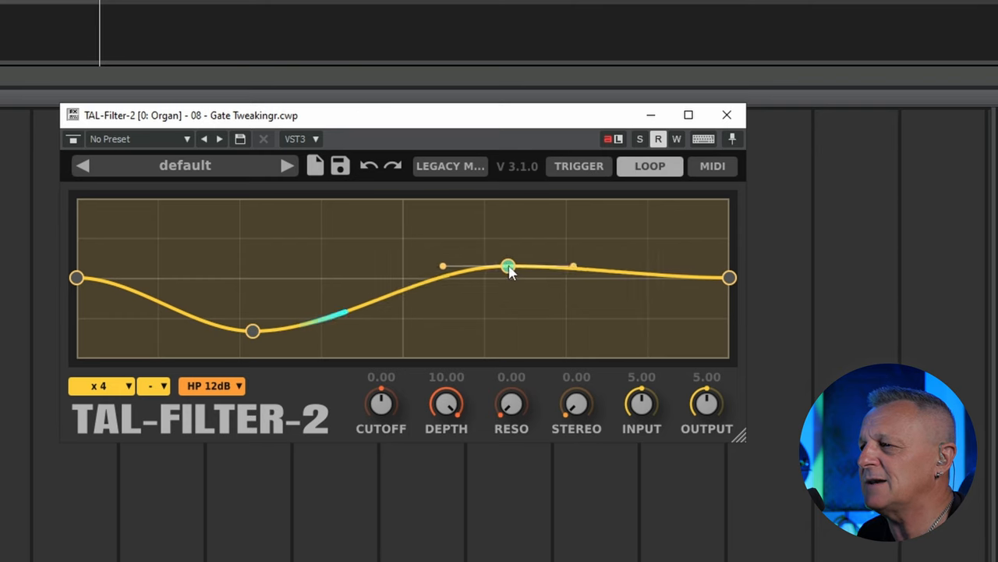
{"action": "left_click_drag", "start_coordinate": [508, 265], "coordinate": [511, 262]}
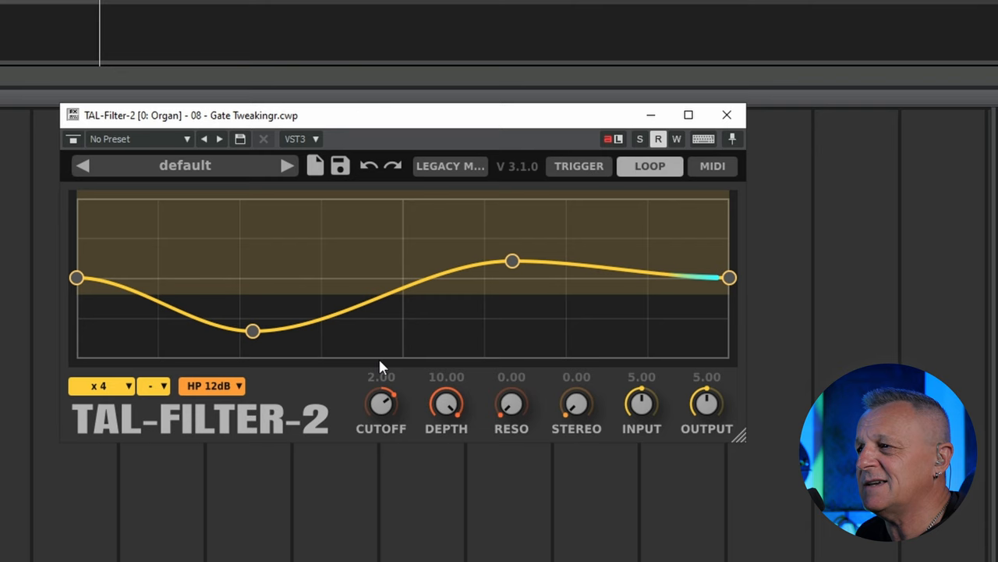
{"action": "left_click_drag", "start_coordinate": [446, 404], "coordinate": [446, 421]}
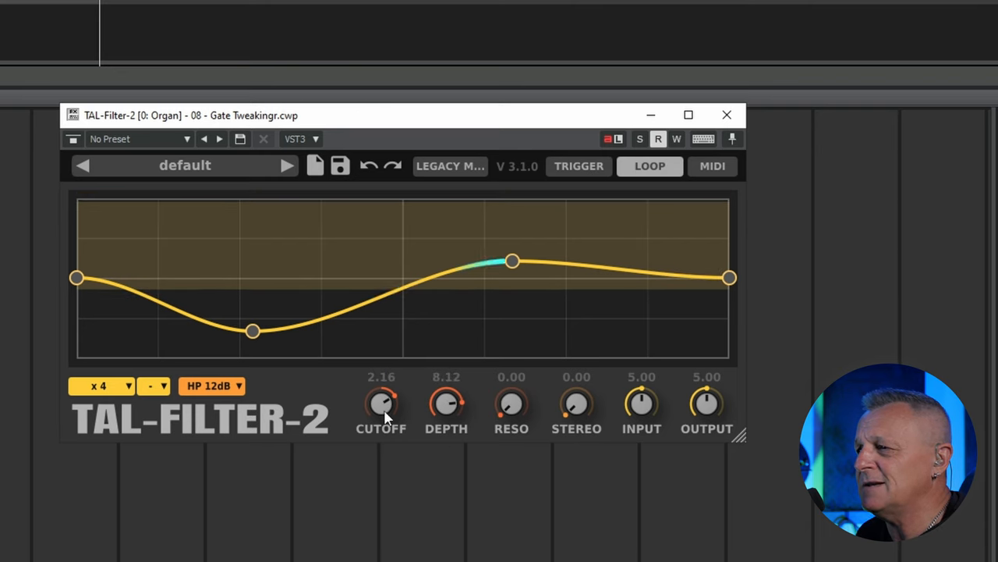
{"action": "left_click_drag", "start_coordinate": [381, 403], "coordinate": [381, 421]}
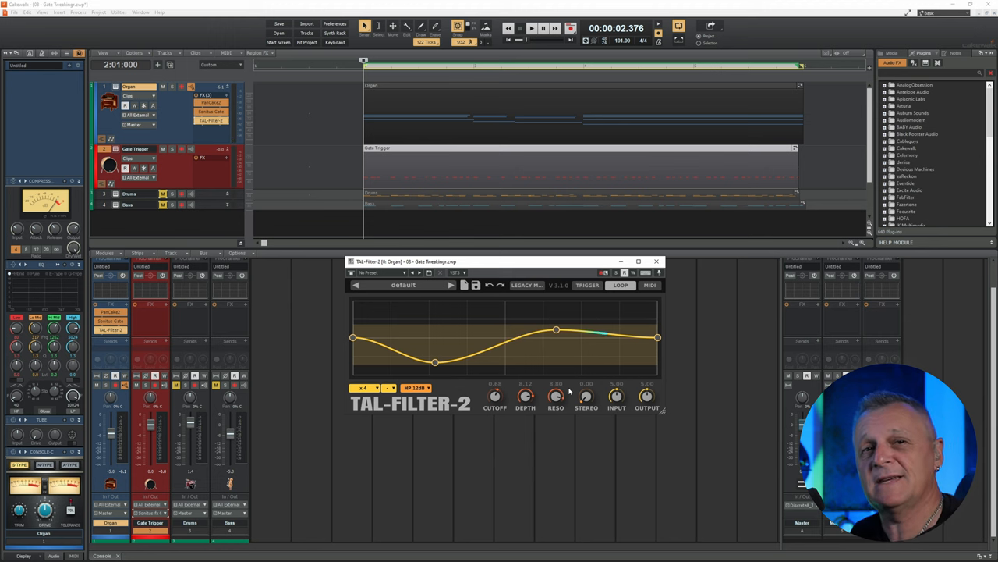
Add Sonitus Reverb last in the Organ track's FX rack, after TAL-Filter-2.
{"action": "left_click", "coordinate": [656, 261]}
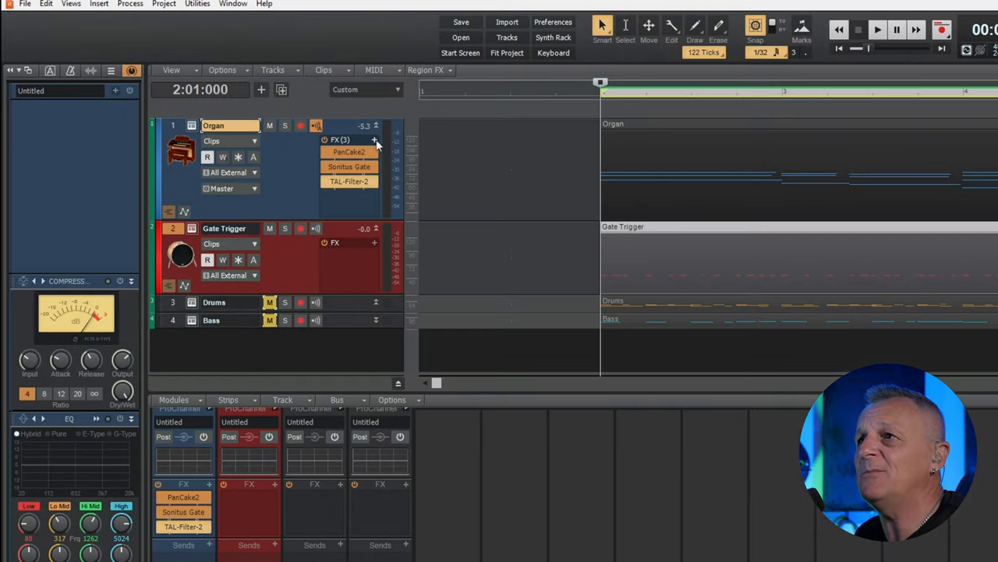
{"action": "left_click", "coordinate": [375, 140]}
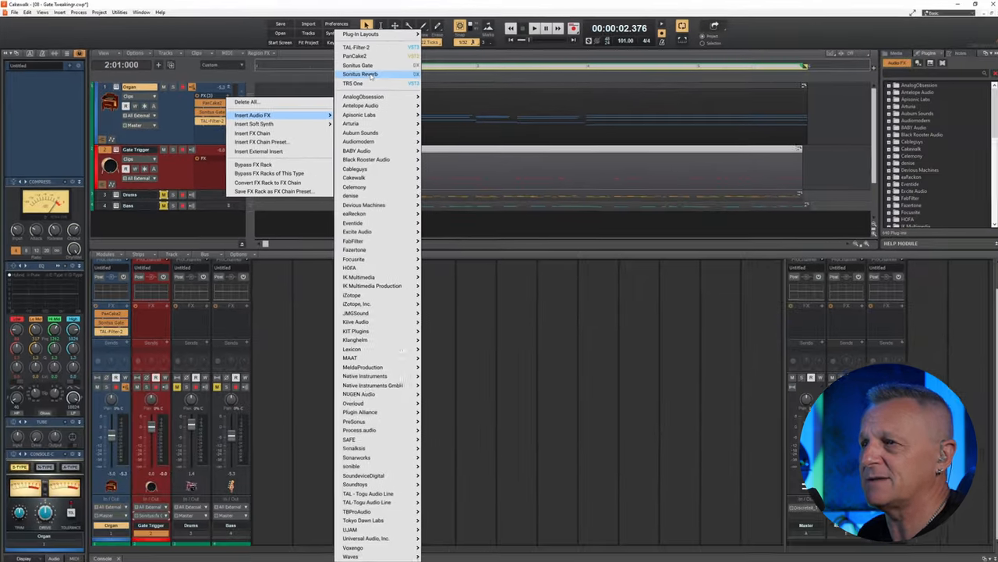
{"action": "left_click", "coordinate": [359, 74]}
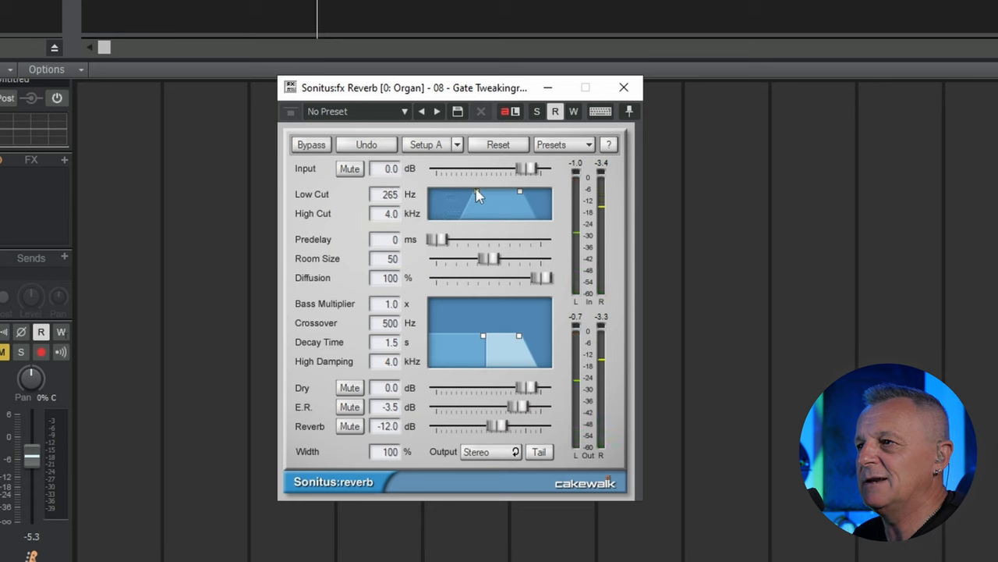
Raise the reverb's Low Cut to about 488 Hz.
{"action": "left_click_drag", "start_coordinate": [479, 193], "coordinate": [488, 193]}
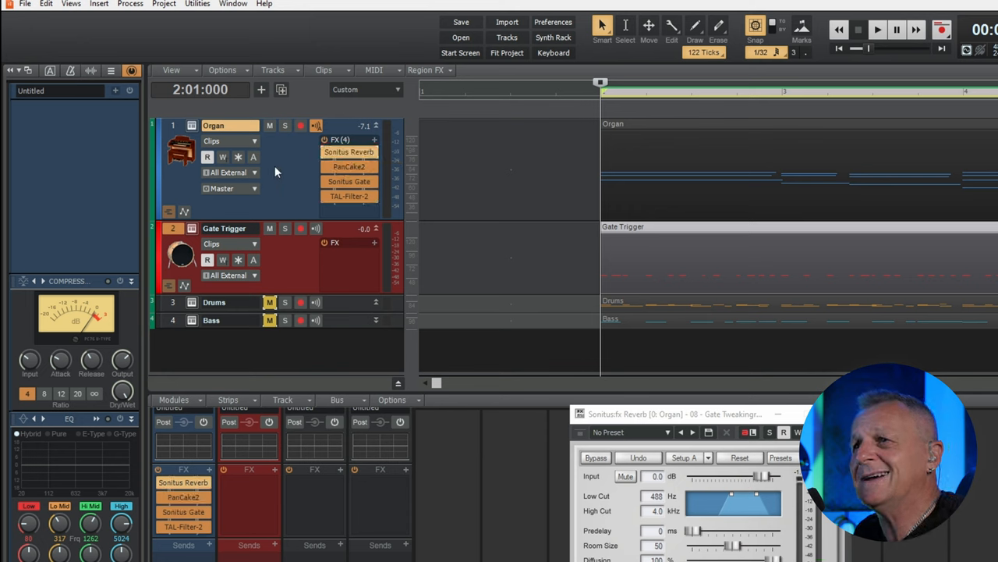
{"action": "mouse_move", "coordinate": [287, 170]}
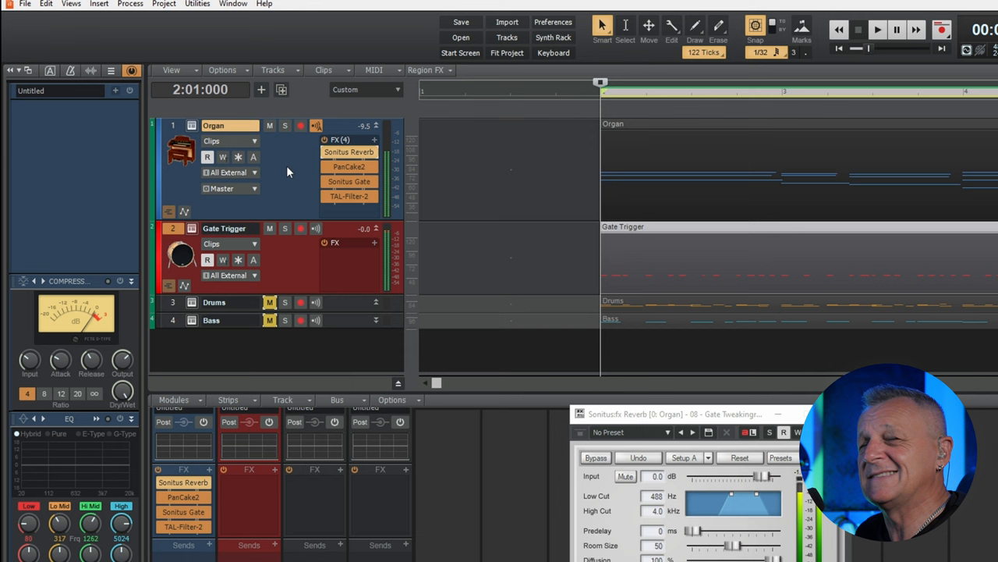
{"action": "left_click", "coordinate": [350, 151]}
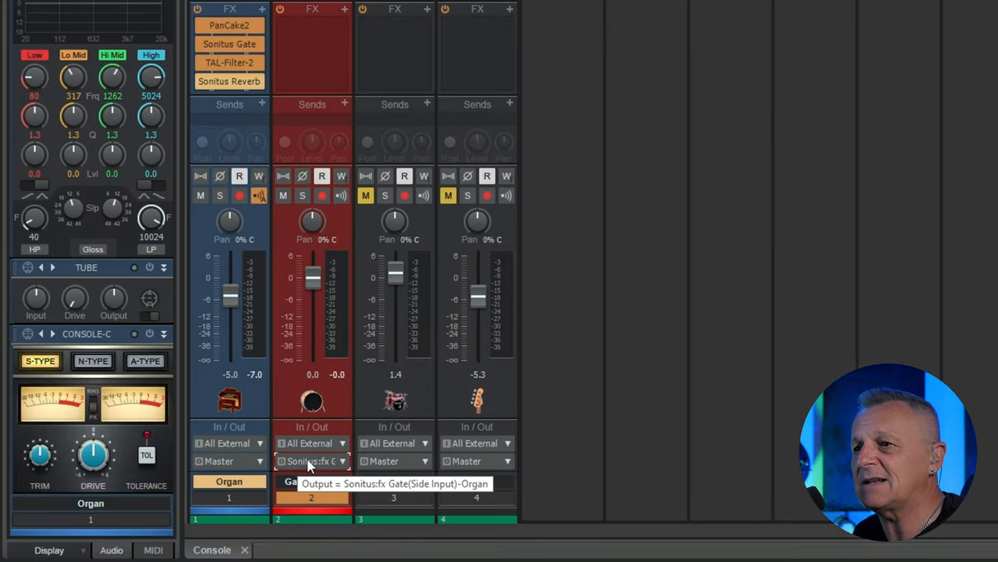
Route the Gate Trigger track's output to Master instead of the gate's side input.
{"action": "left_click", "coordinate": [312, 460]}
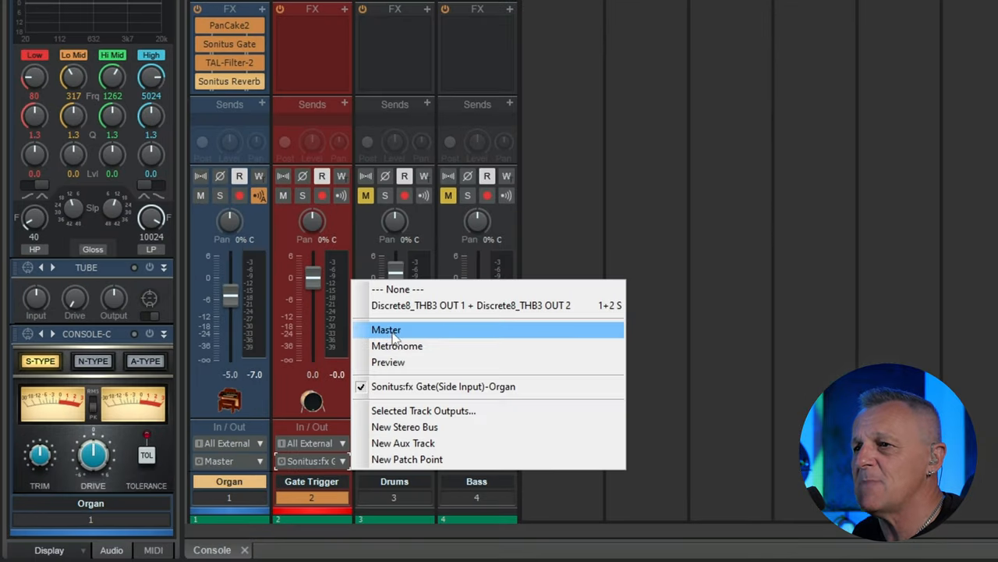
{"action": "left_click", "coordinate": [386, 329]}
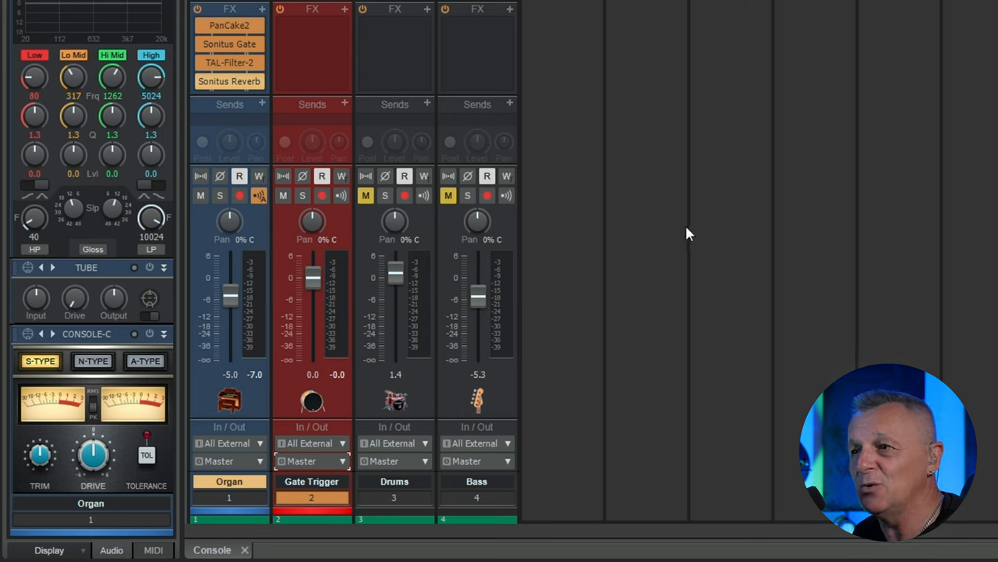
{"action": "mouse_move", "coordinate": [645, 99]}
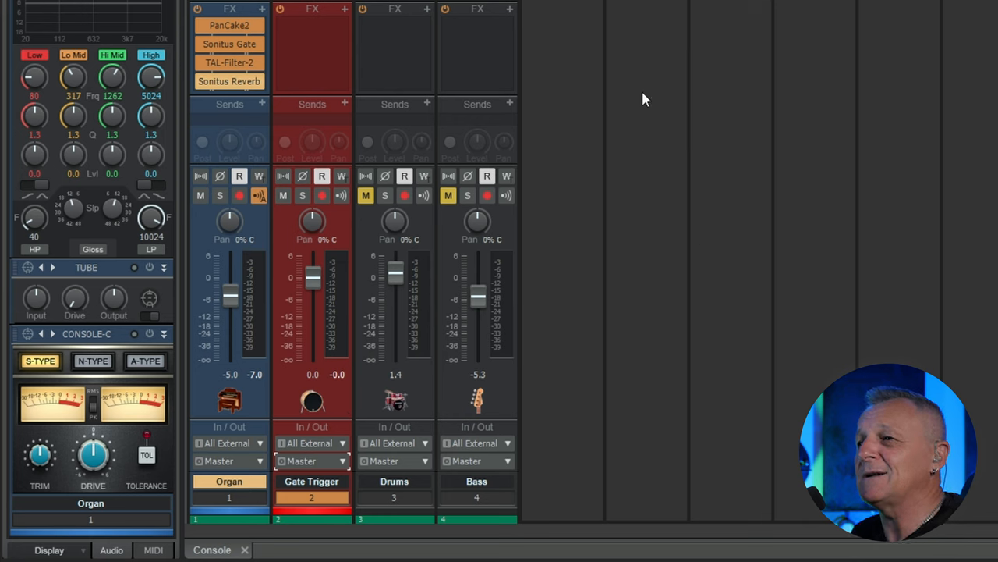
{"action": "mouse_move", "coordinate": [338, 400]}
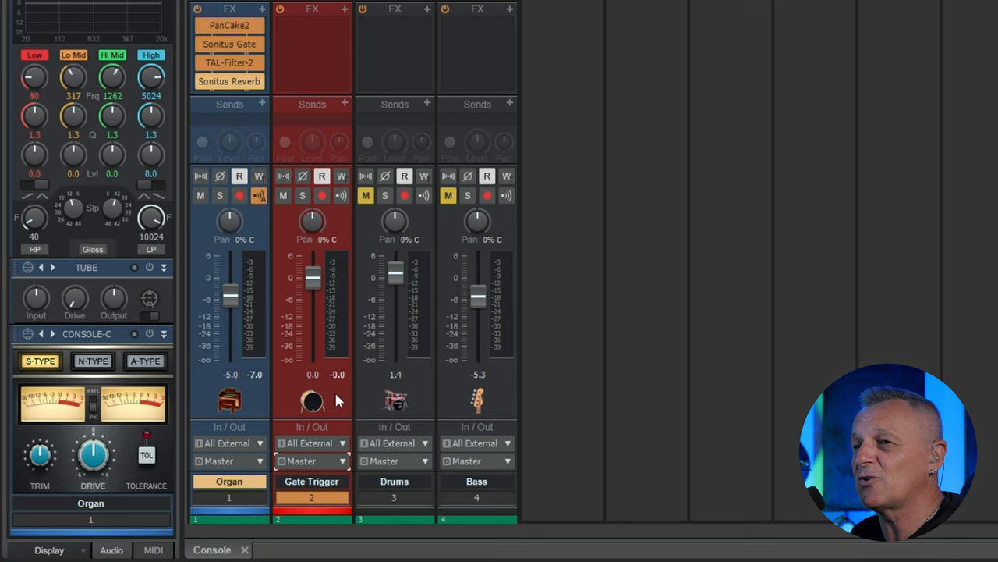
{"action": "mouse_move", "coordinate": [601, 105]}
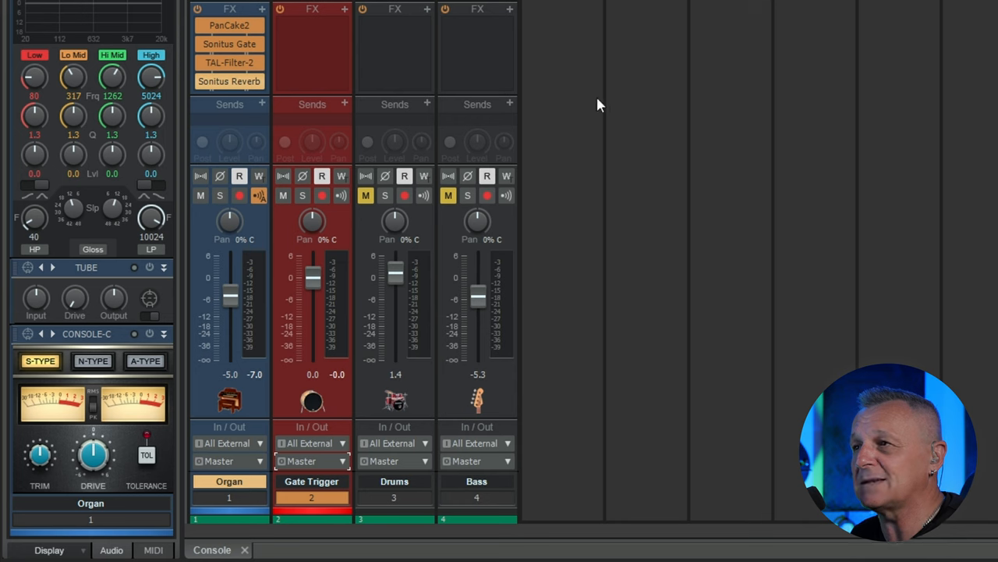
{"action": "mouse_move", "coordinate": [631, 86]}
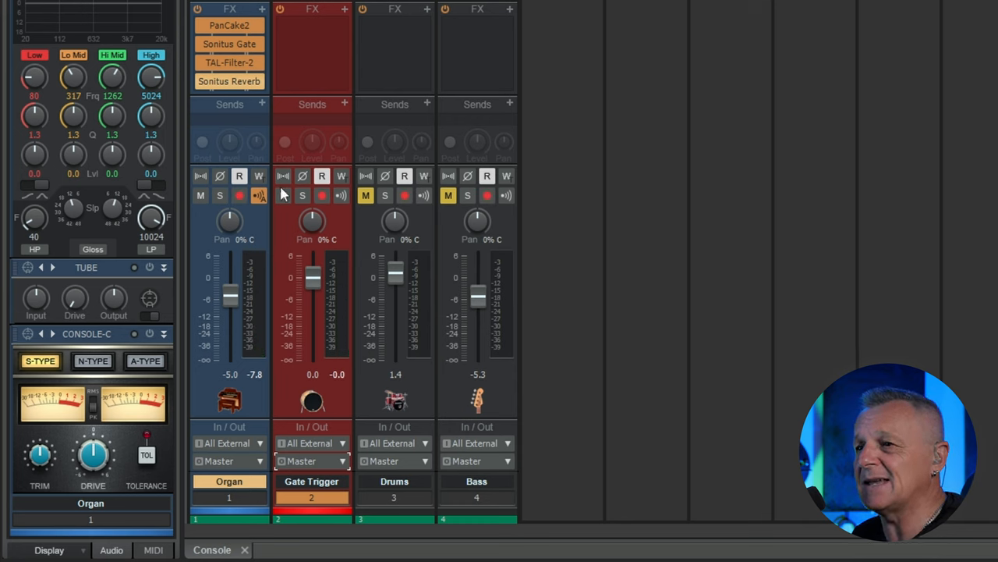
{"action": "mouse_move", "coordinate": [304, 113]}
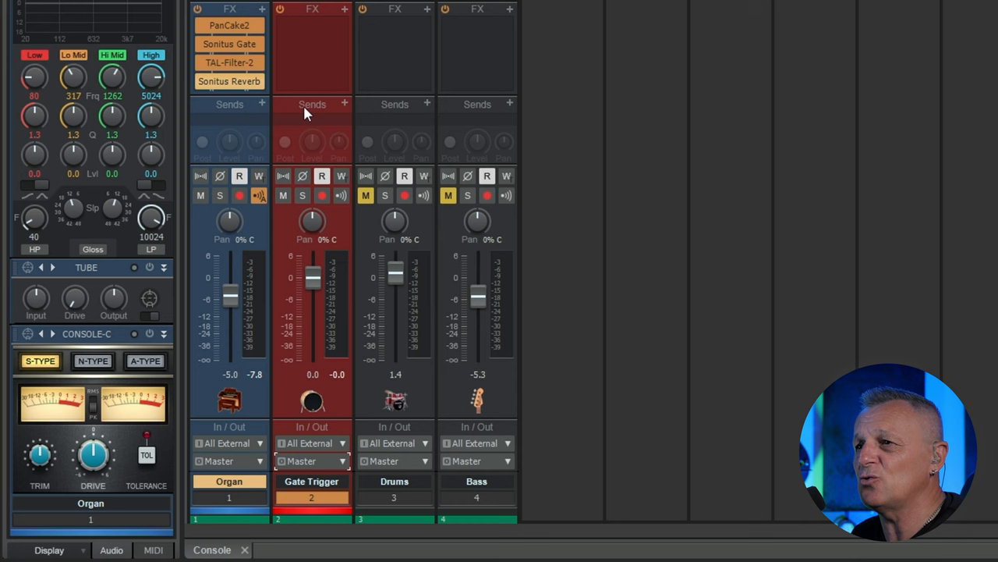
Add a pre-fader send from Gate Trigger to Sonitus:fx Gate (Side Input)-Organ.
{"action": "left_click", "coordinate": [344, 104]}
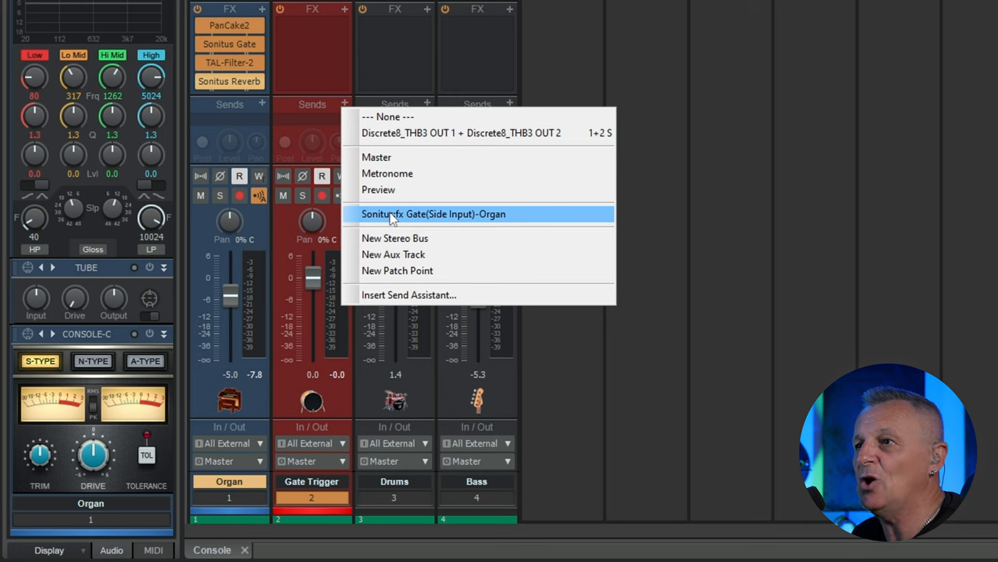
{"action": "left_click", "coordinate": [434, 214]}
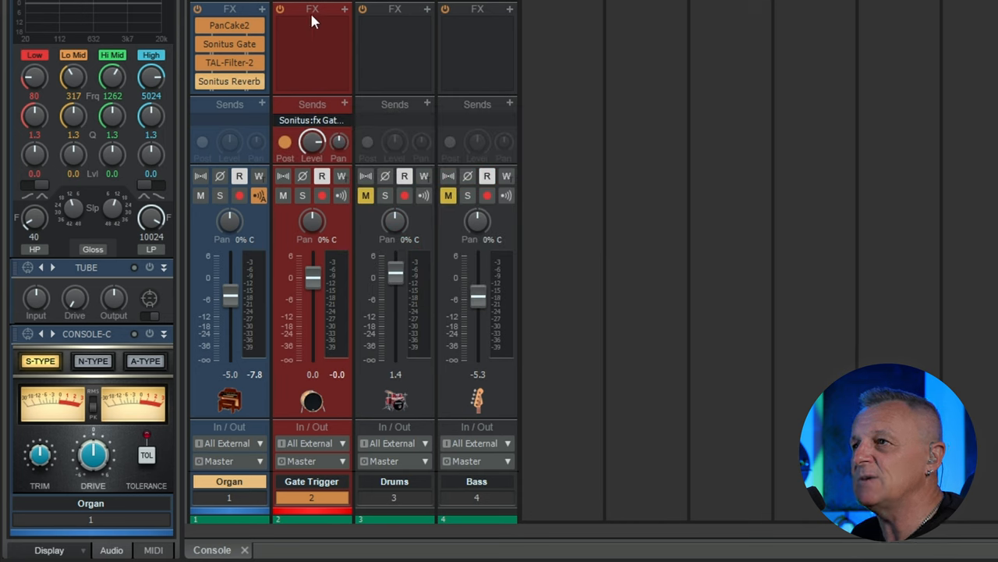
{"action": "mouse_move", "coordinate": [312, 285]}
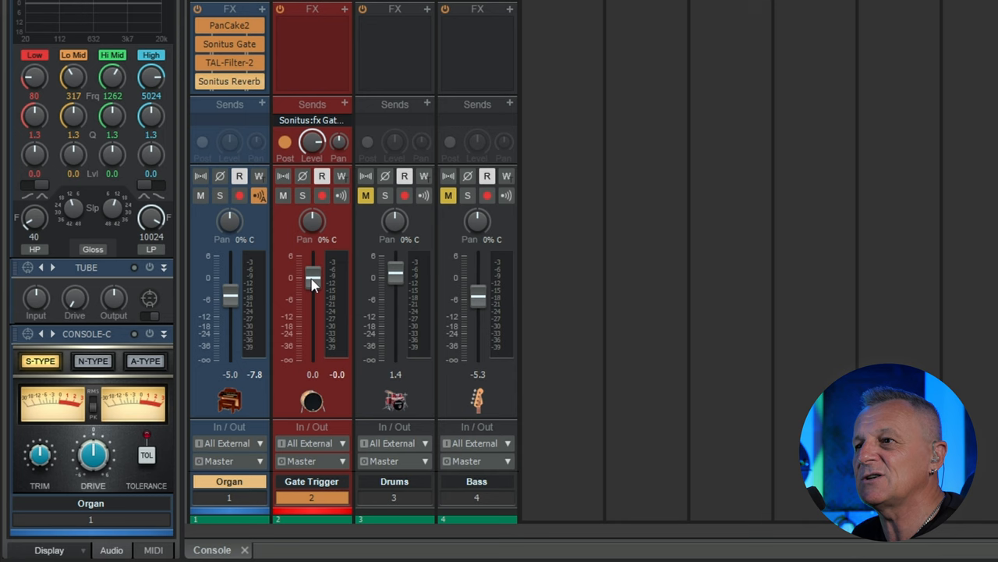
Pull the Gate Trigger fader down to about -17 dB during playback.
{"action": "left_click_drag", "start_coordinate": [312, 277], "coordinate": [312, 304]}
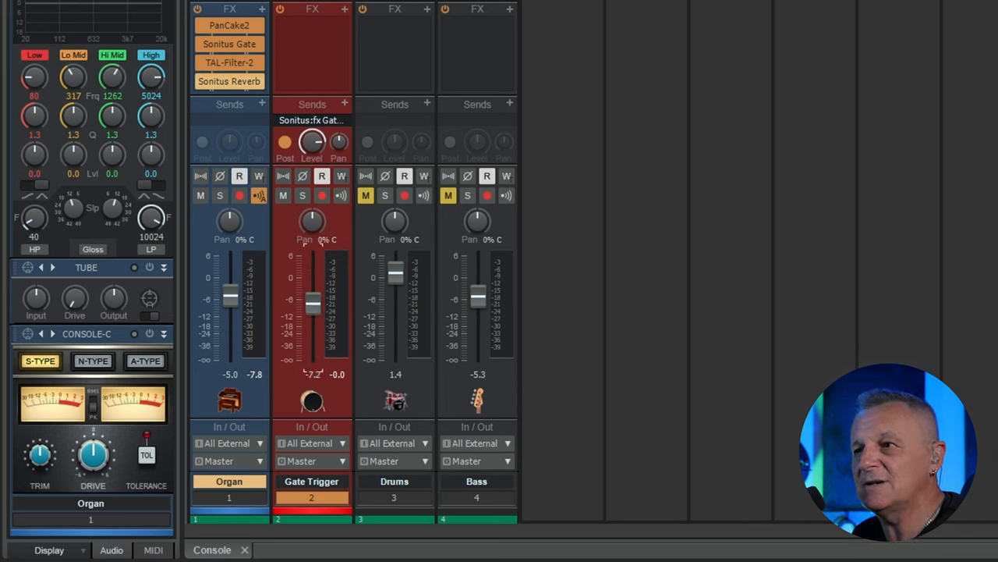
{"action": "left_click_drag", "start_coordinate": [313, 303], "coordinate": [313, 287]}
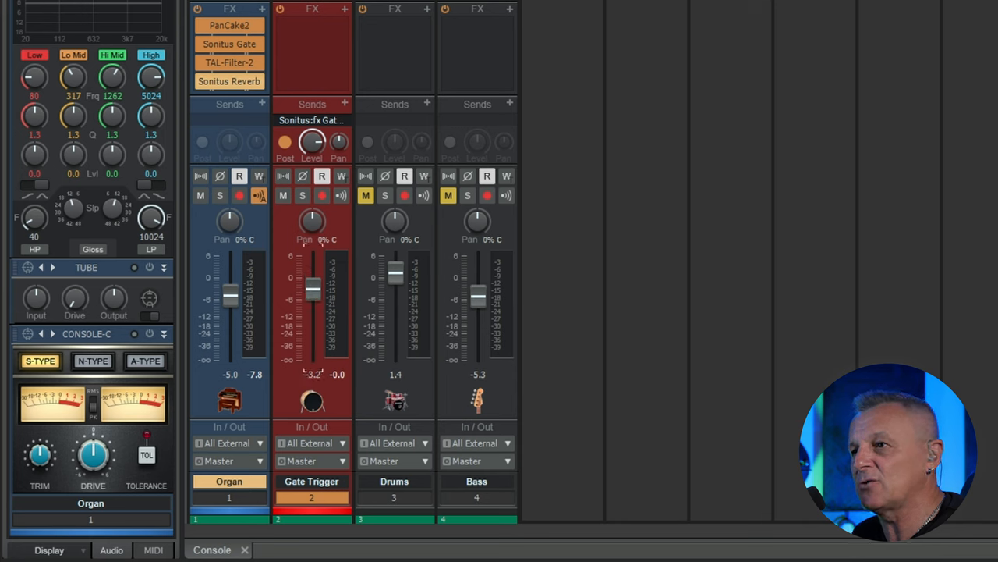
{"action": "left_click_drag", "start_coordinate": [312, 292], "coordinate": [312, 301]}
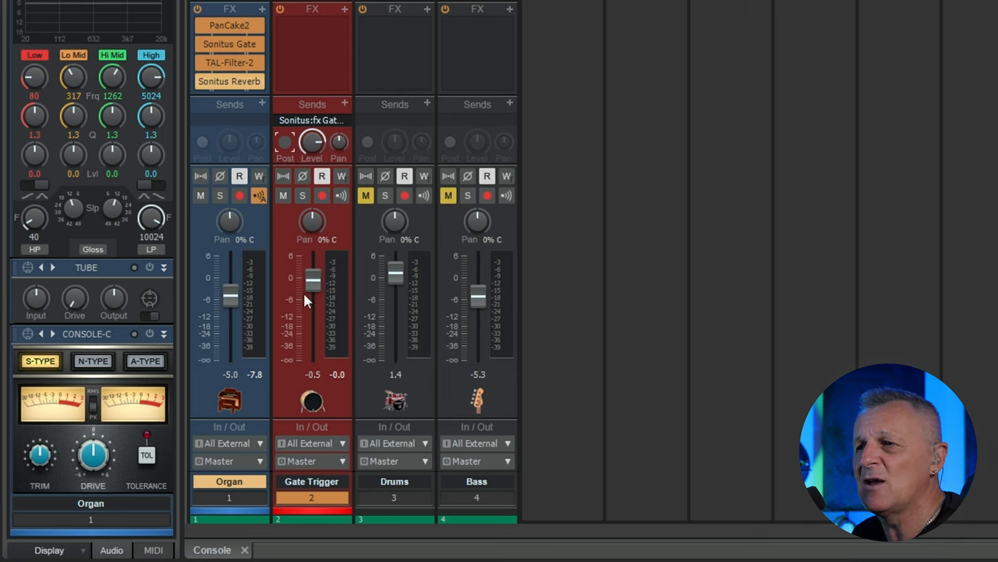
{"action": "left_click_drag", "start_coordinate": [312, 281], "coordinate": [312, 304]}
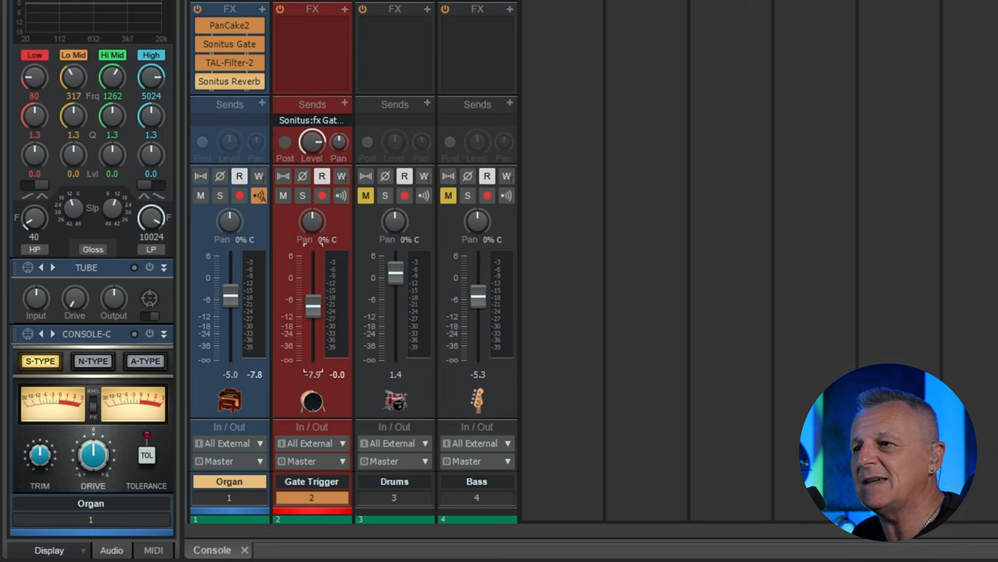
{"action": "left_click_drag", "start_coordinate": [312, 308], "coordinate": [312, 278]}
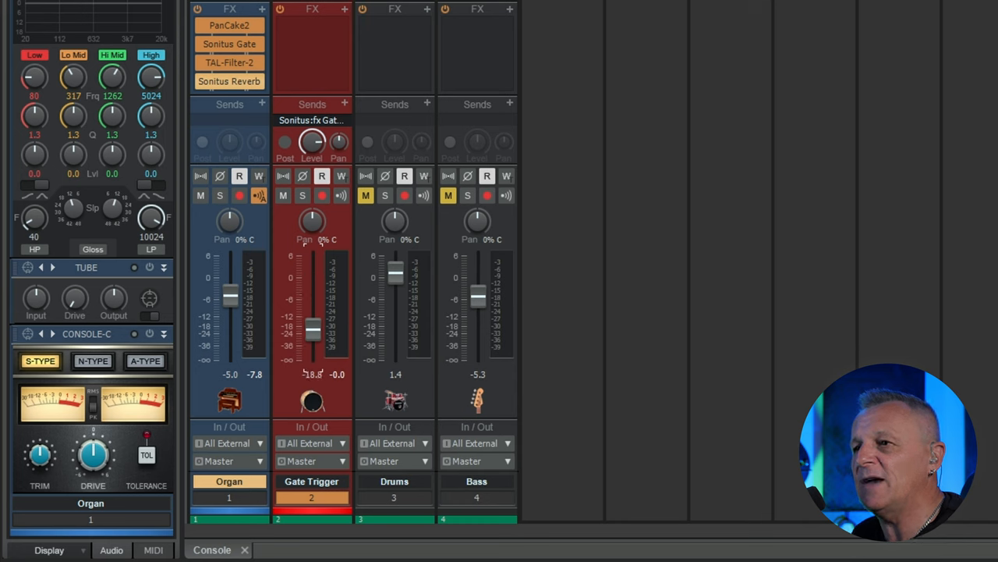
{"action": "left_click_drag", "start_coordinate": [312, 312], "coordinate": [312, 367]}
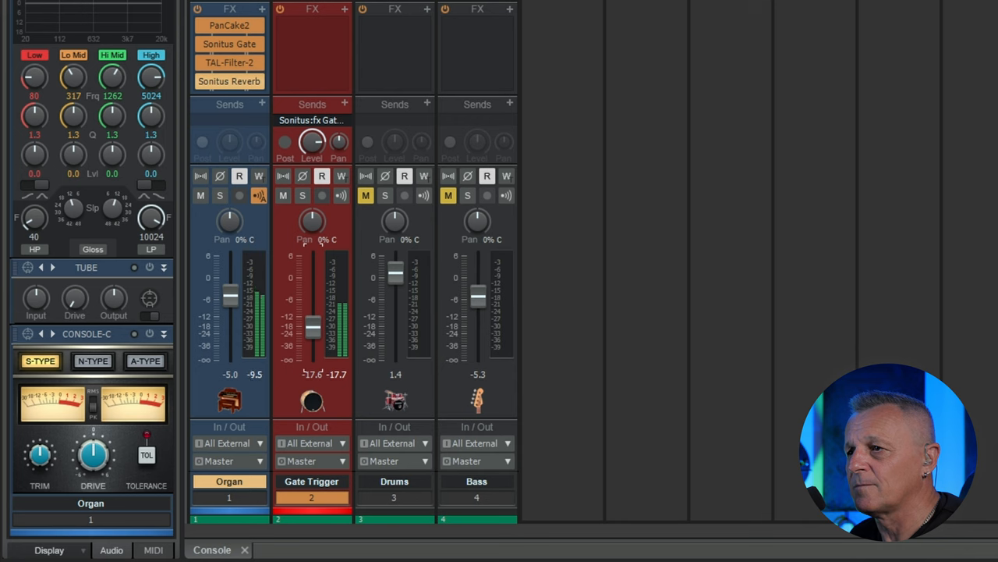
{"action": "left_click_drag", "start_coordinate": [230, 304], "coordinate": [230, 293]}
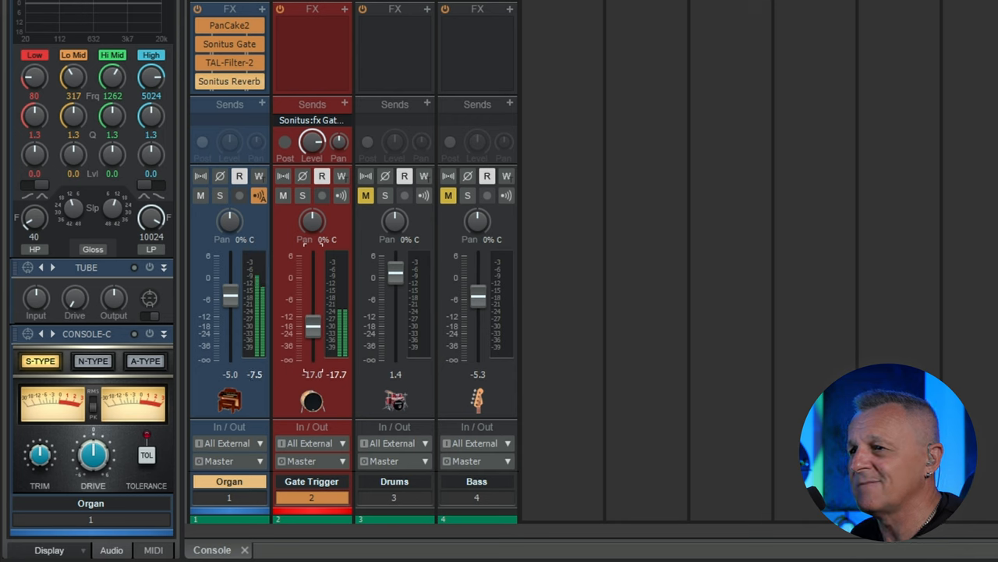